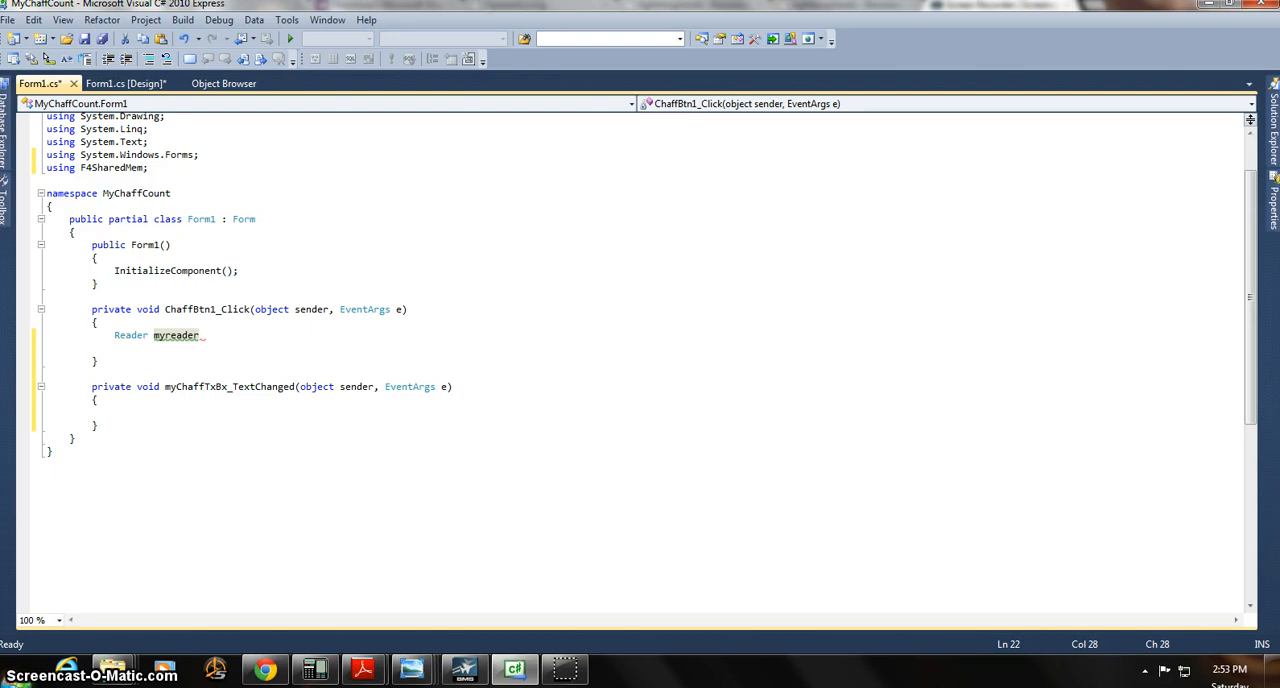
Complete the declaration as 'Reader myreader = new Reader();' inside ChaffBtn1_Click
{"action": "left_click", "coordinate": [200, 336]}
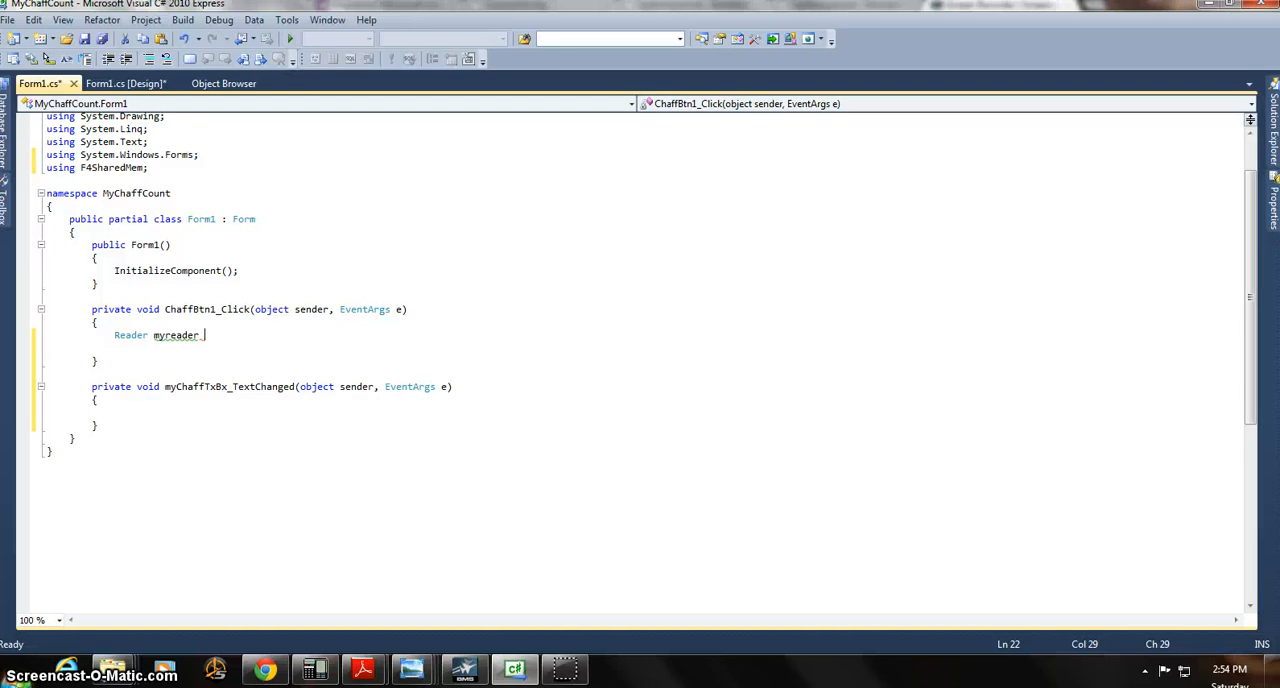
{"action": "type", "text": "="}
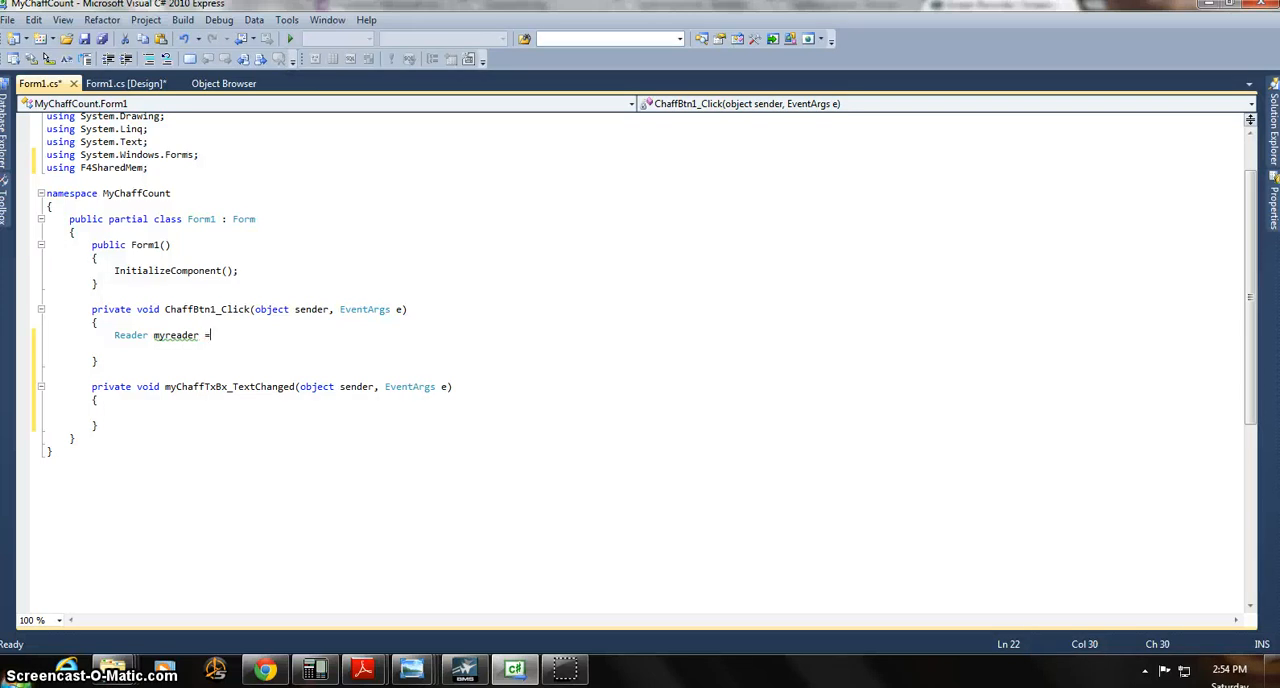
{"action": "type", "text": "n"}
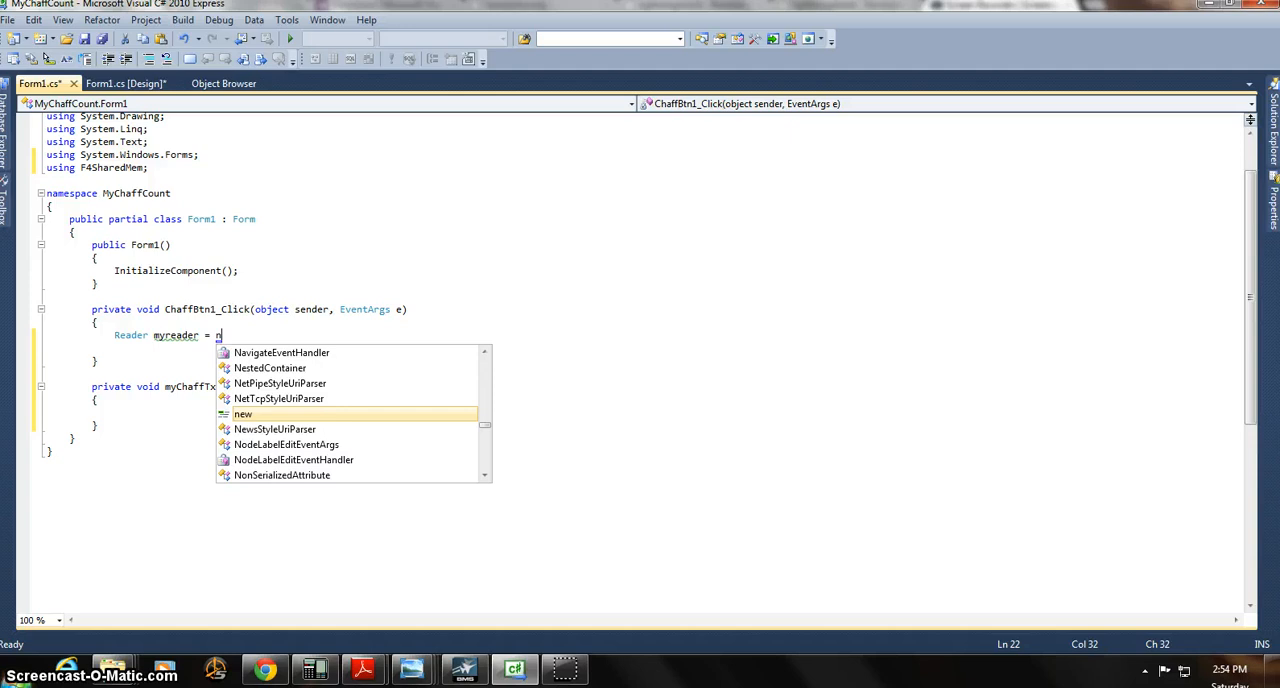
{"action": "type", "text": "ew Reader"}
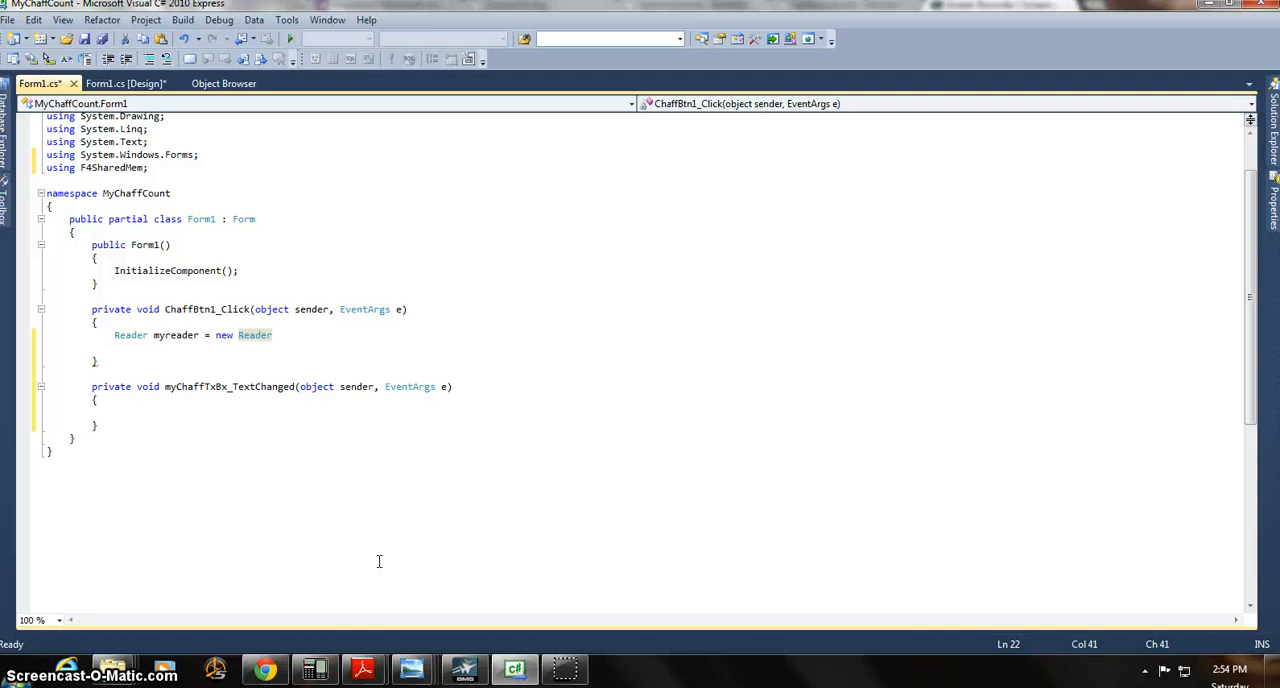
{"action": "type", "text": "()"}
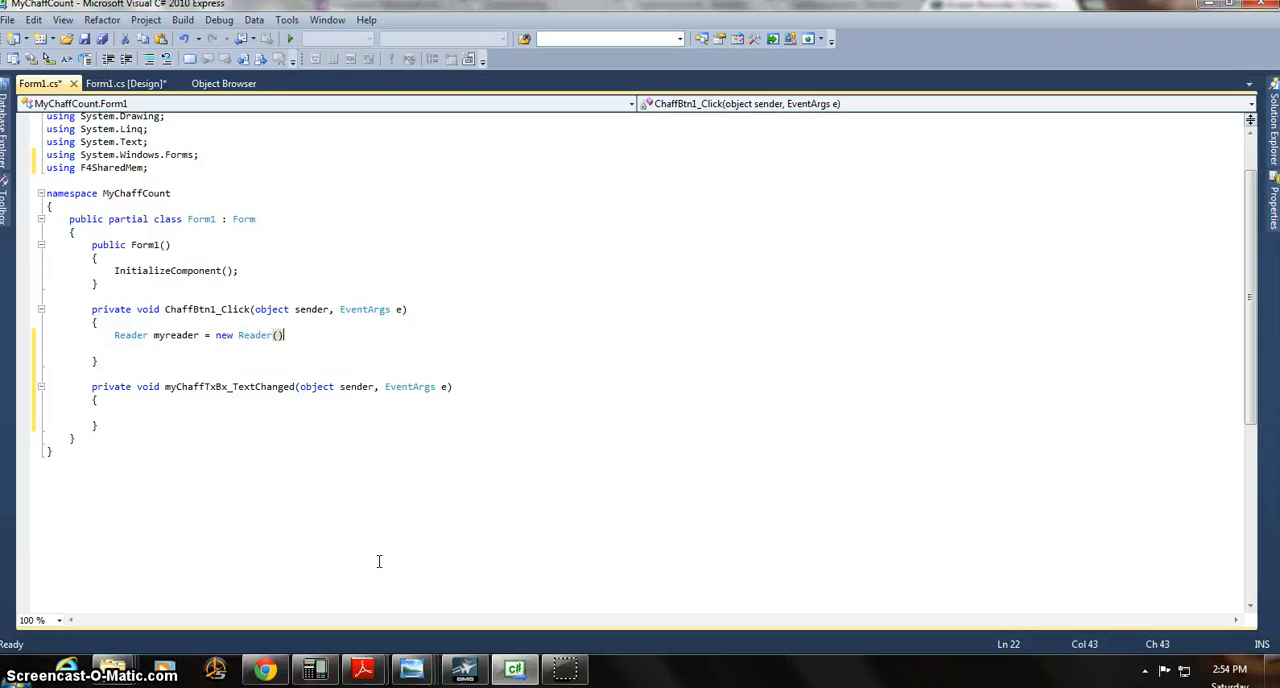
{"action": "type", "text": ";"}
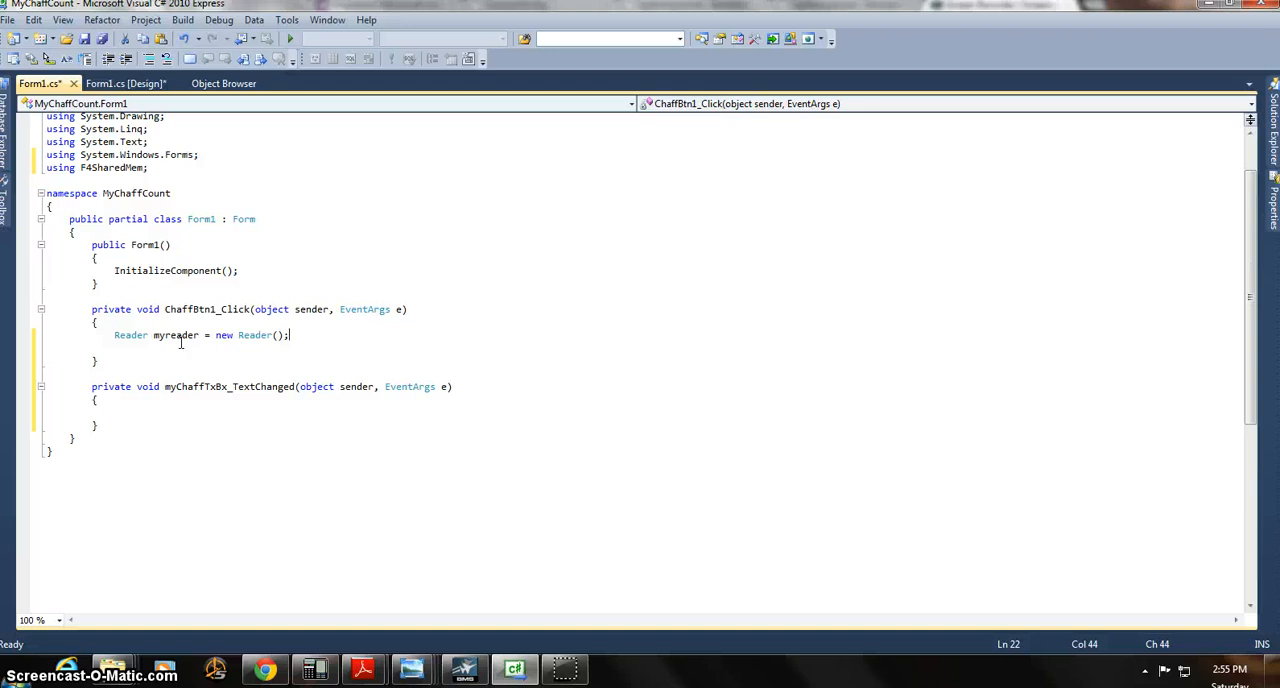
{"action": "mouse_move", "coordinate": [236, 344]}
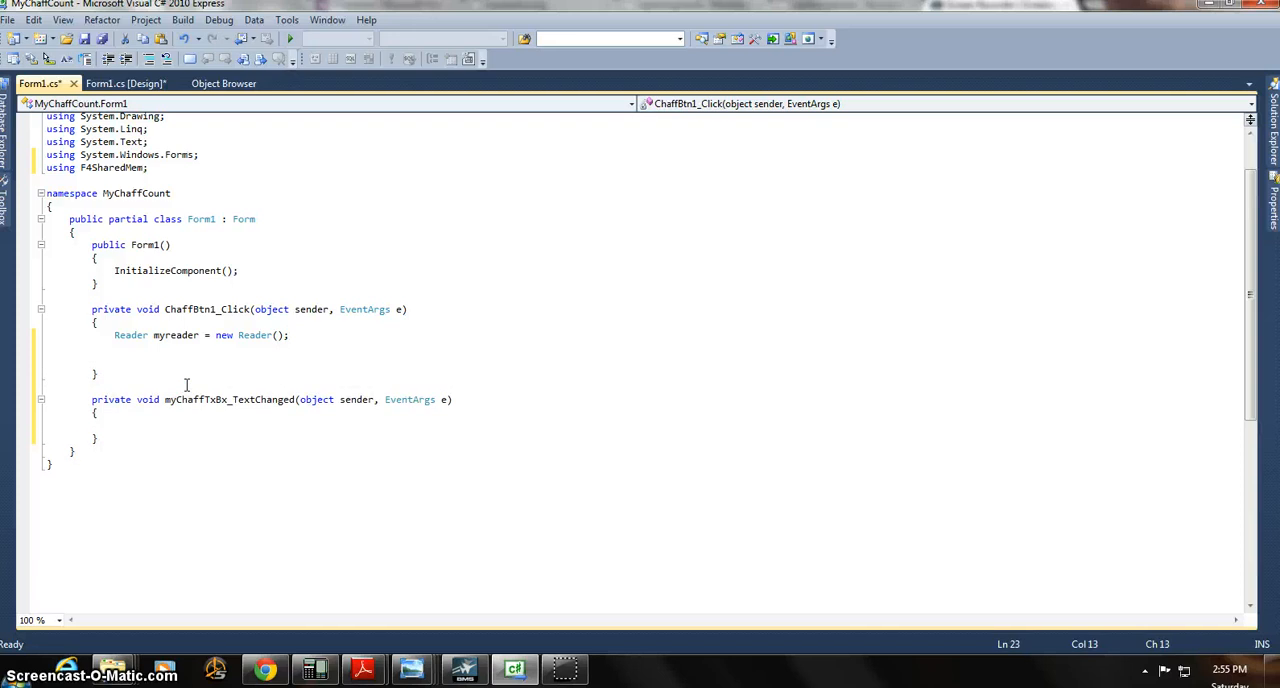
Begin 'if(myreader.' on the next line and browse members such as IsFalconRunning
{"action": "type", "text": "if("}
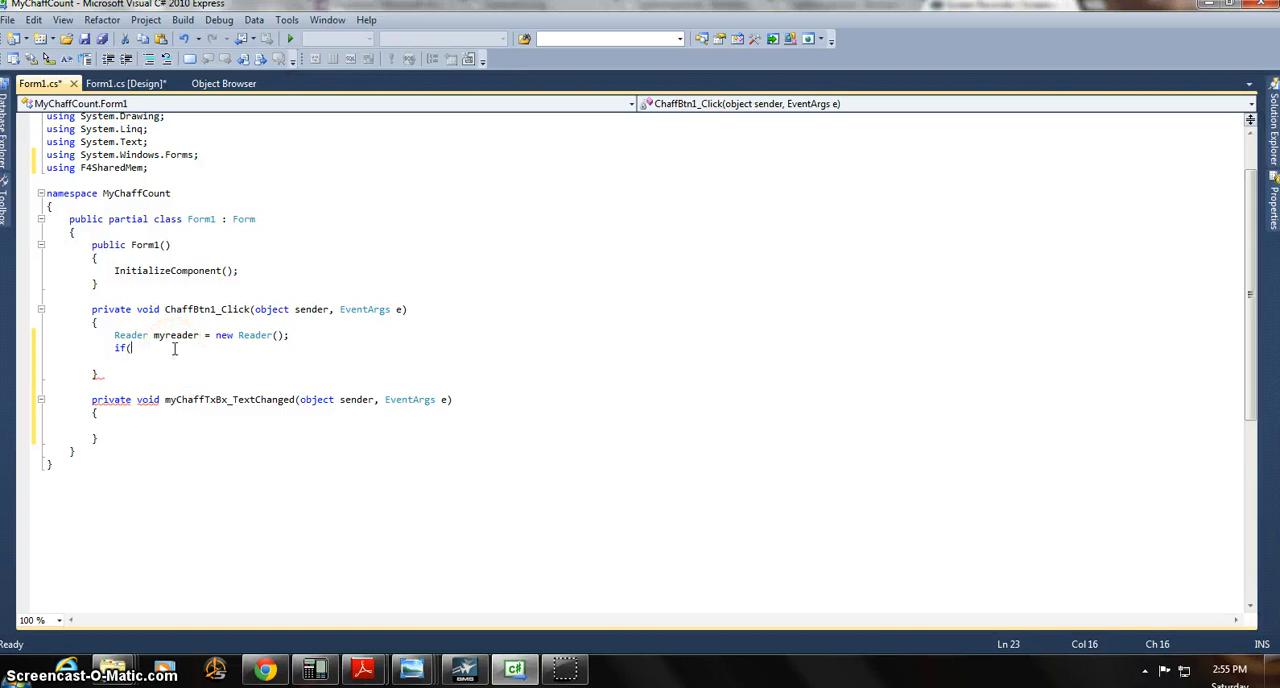
{"action": "type", "text": "my"}
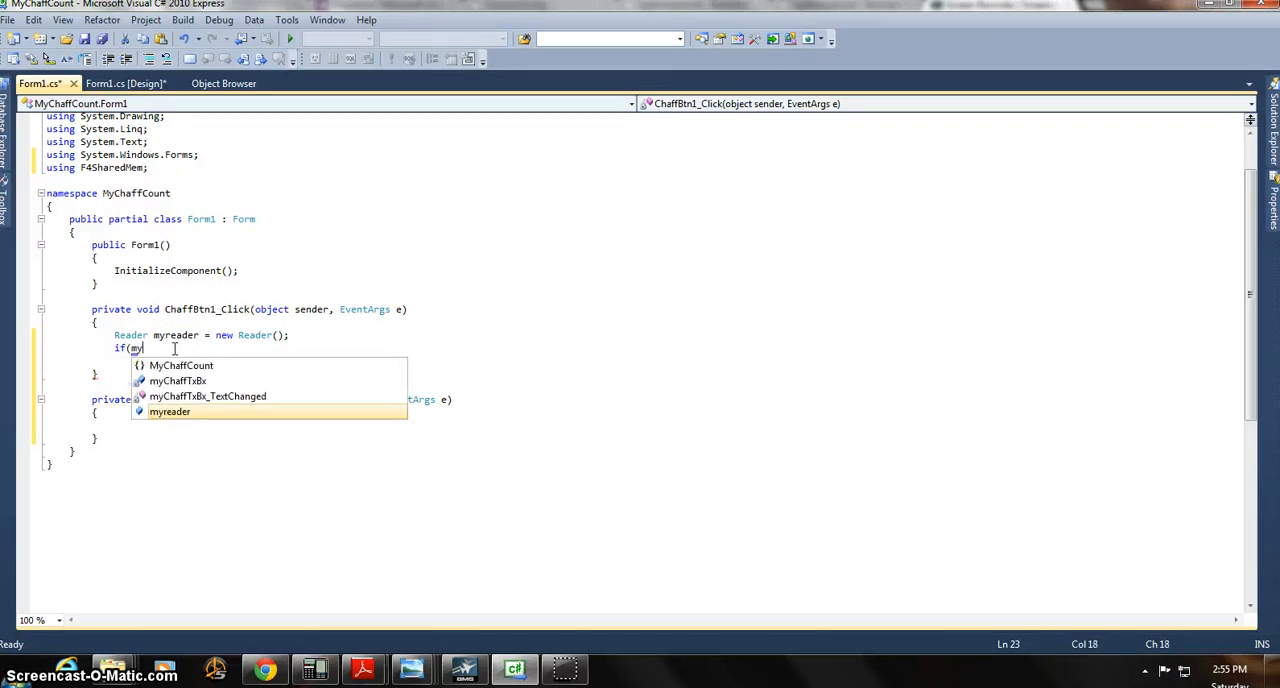
{"action": "mouse_move", "coordinate": [168, 410]}
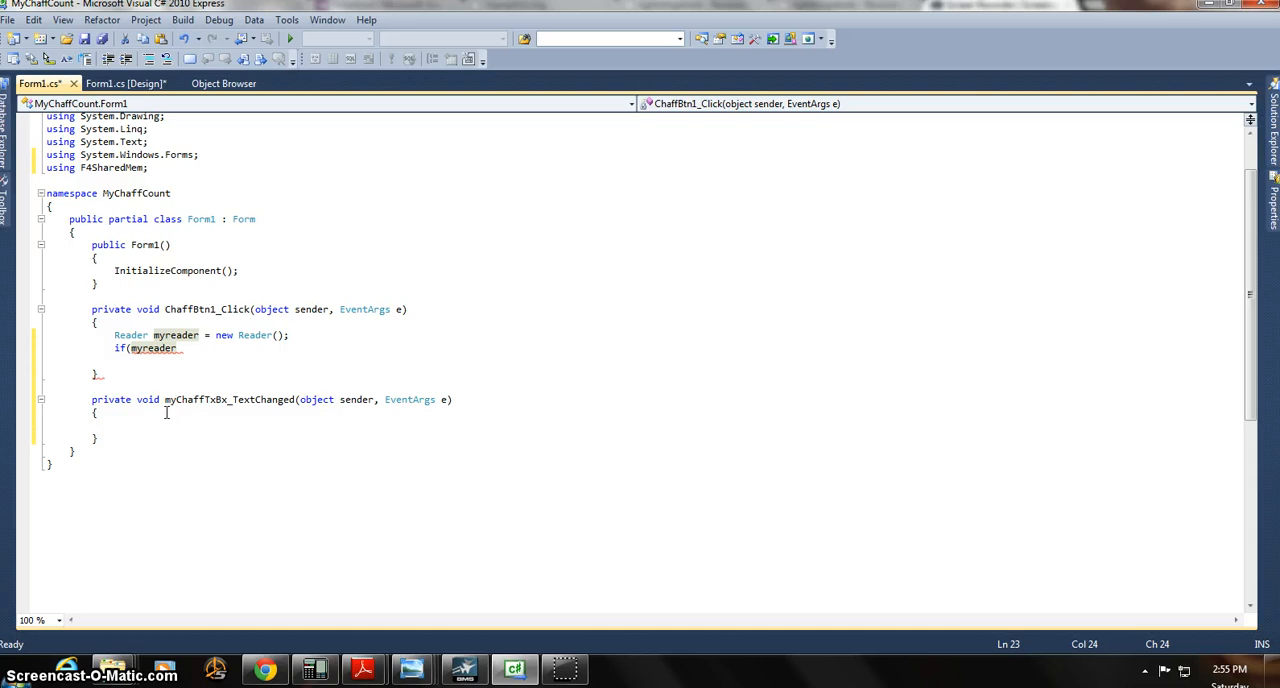
{"action": "type", "text": "."}
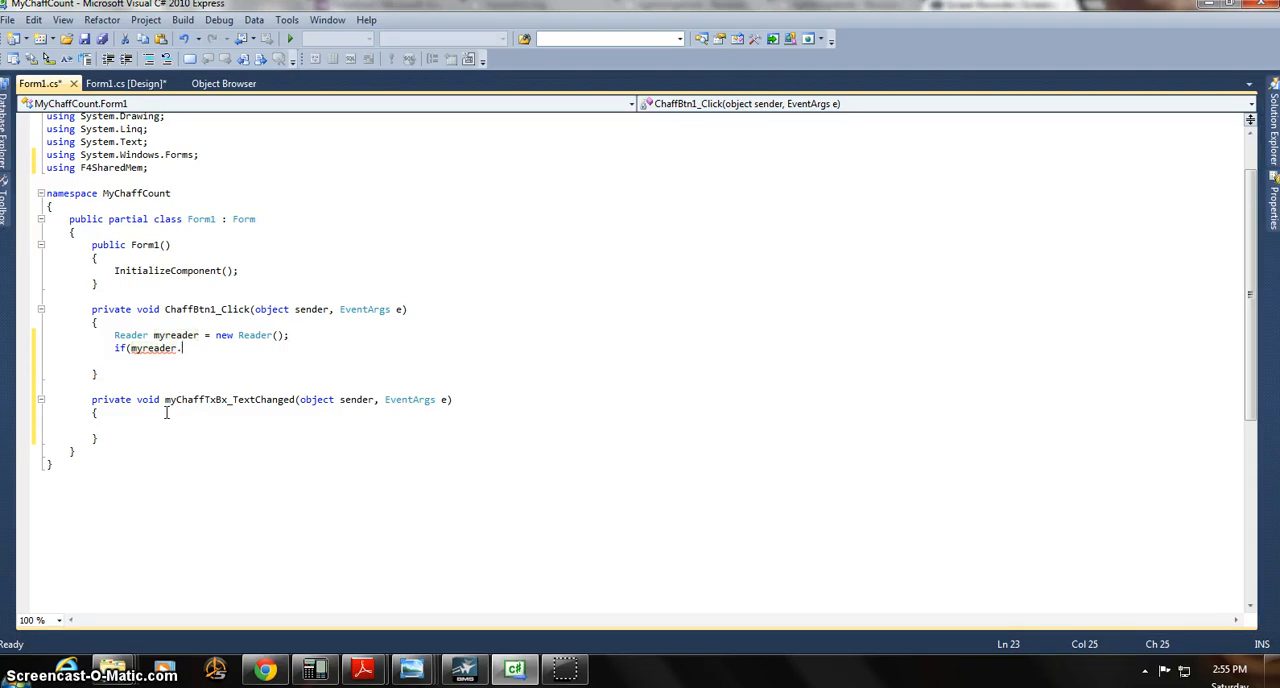
{"action": "type", "text": "."}
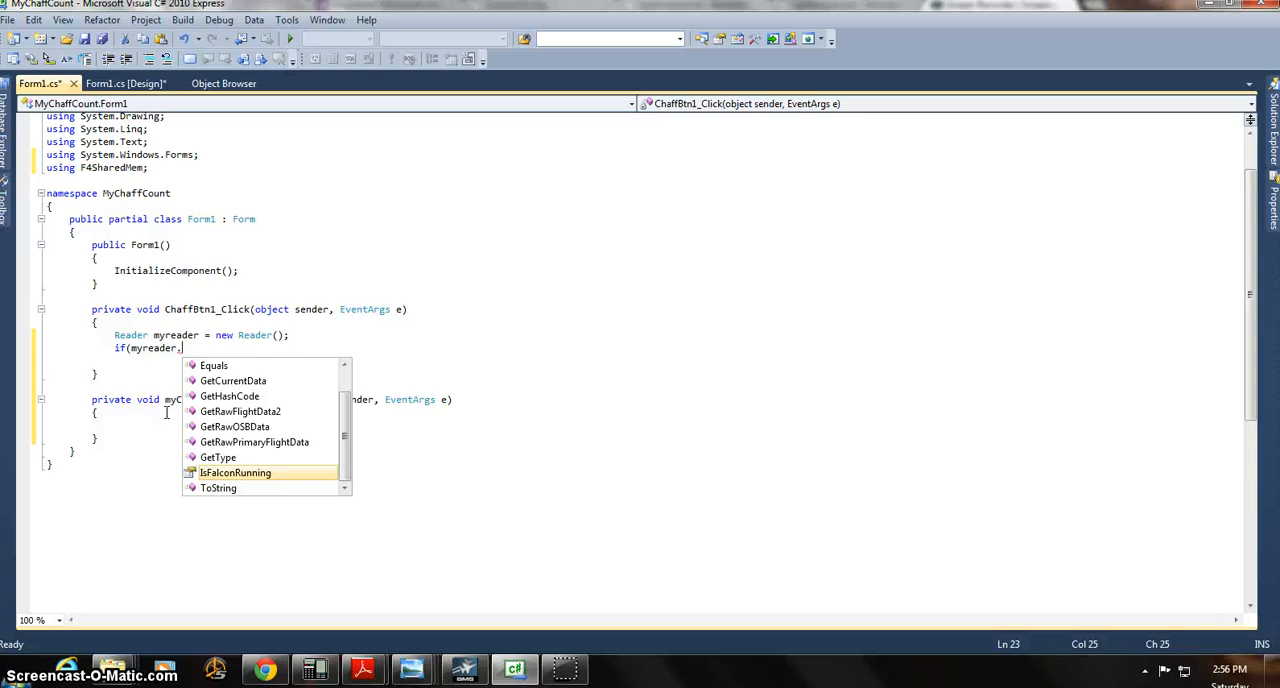
{"action": "mouse_move", "coordinate": [316, 424]}
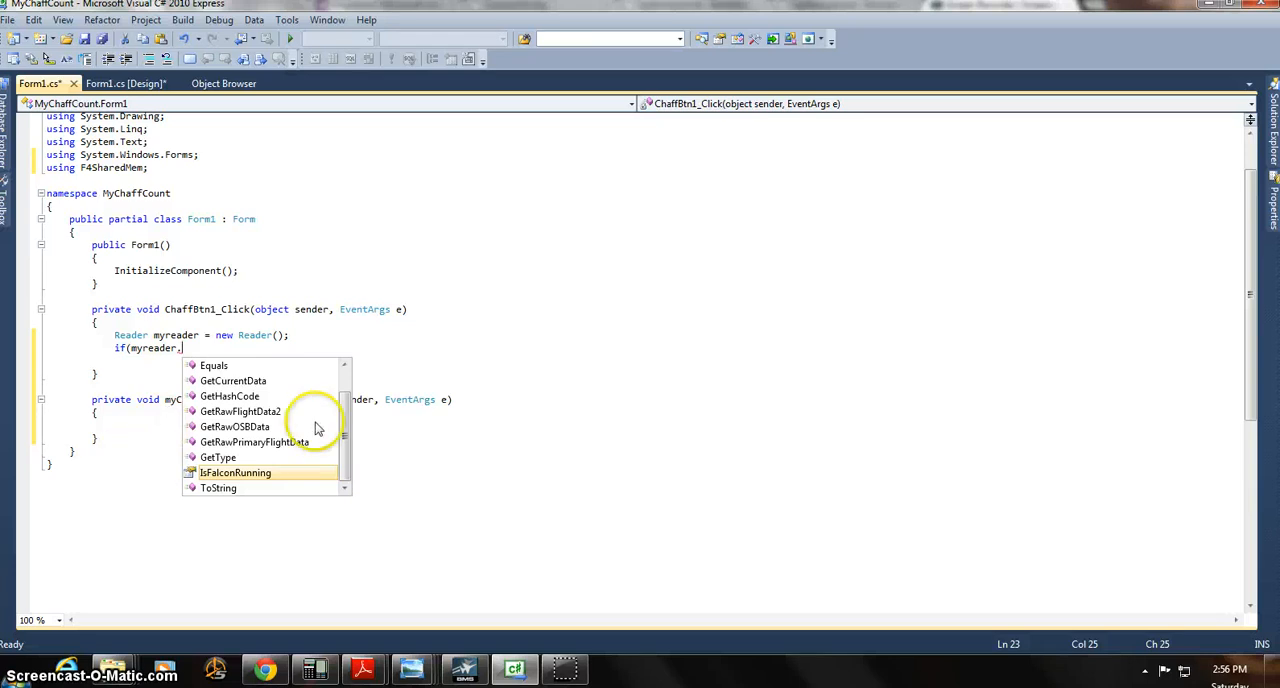
{"action": "scroll", "scroll_direction": "down", "scroll_amount": 3}
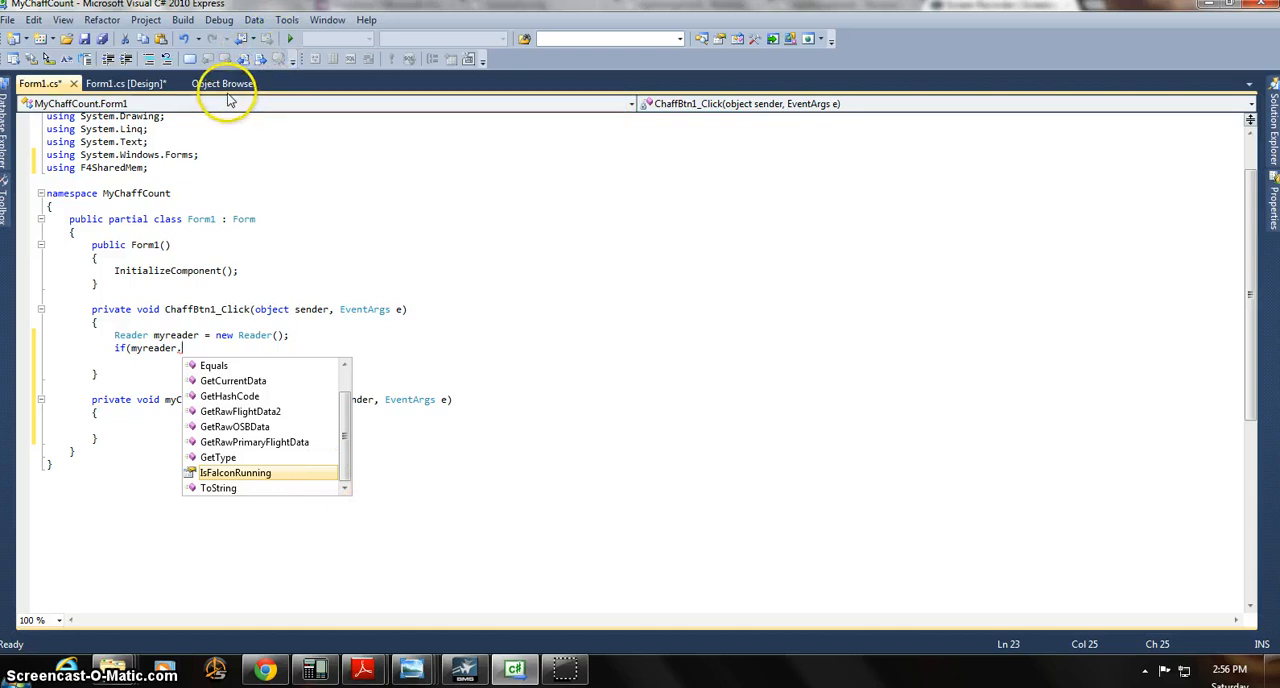
{"action": "mouse_move", "coordinate": [222, 84]}
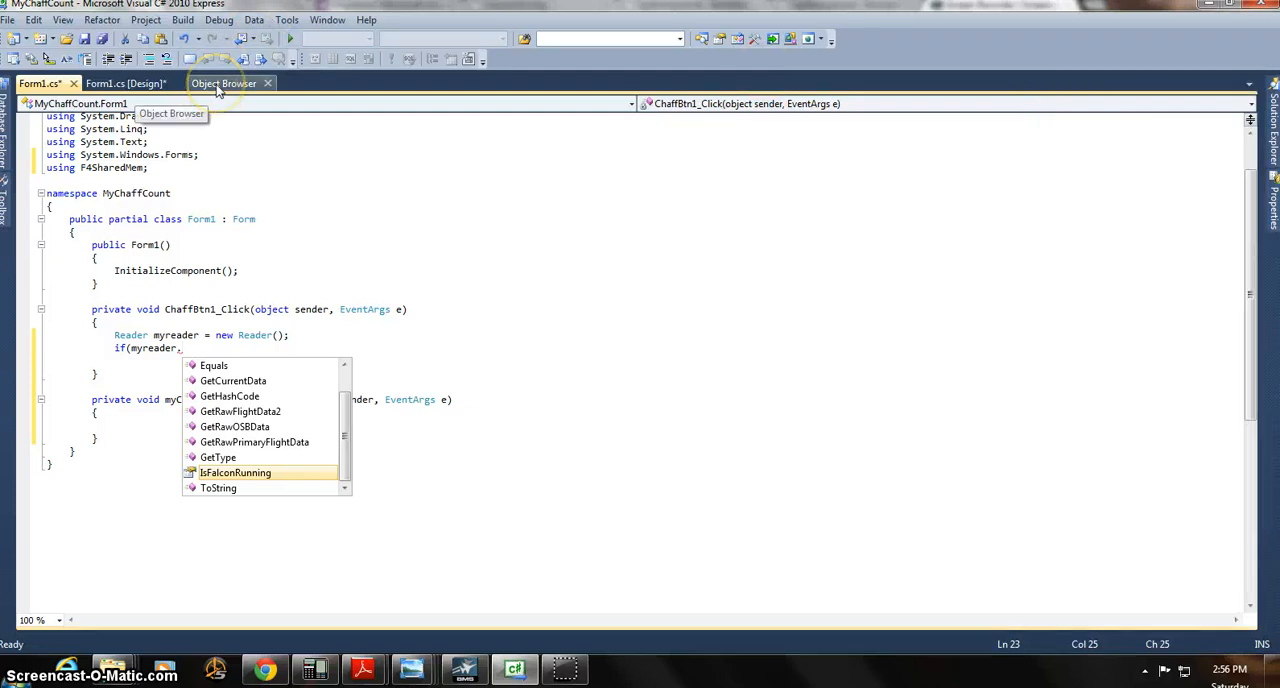
In the Object Browser expand F4SharedMem to list the FlightData class members
{"action": "left_click", "coordinate": [224, 84]}
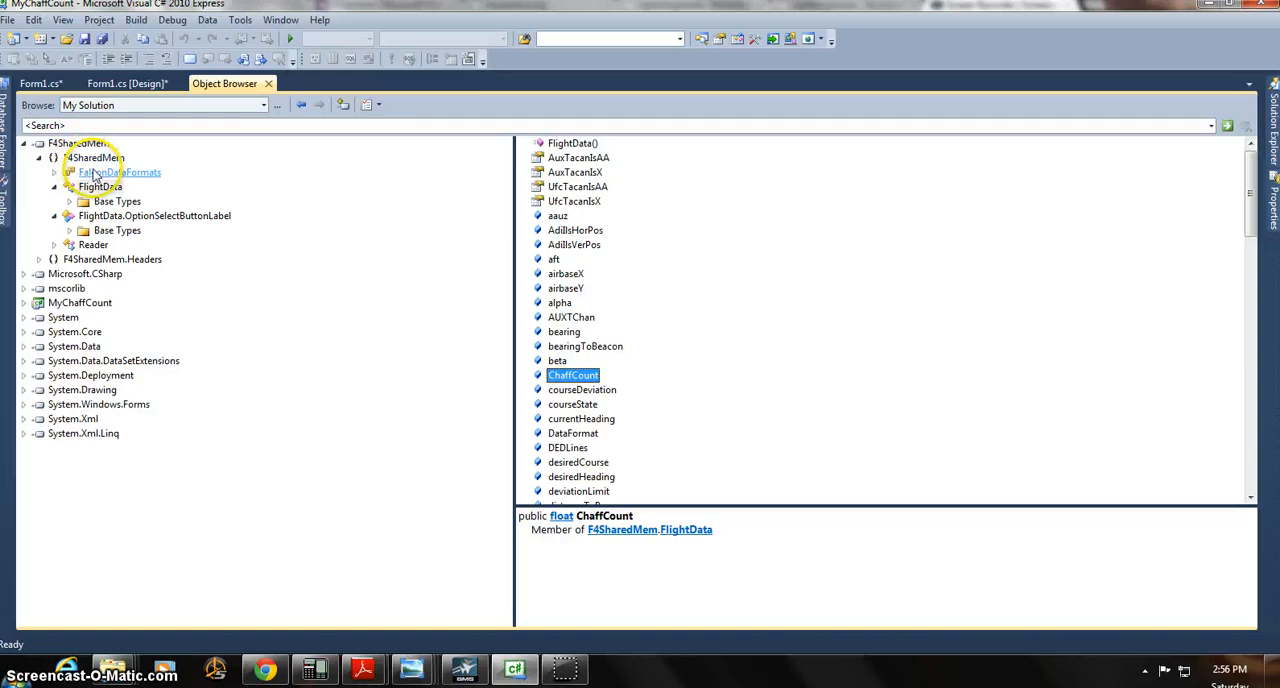
{"action": "left_click", "coordinate": [32, 144]}
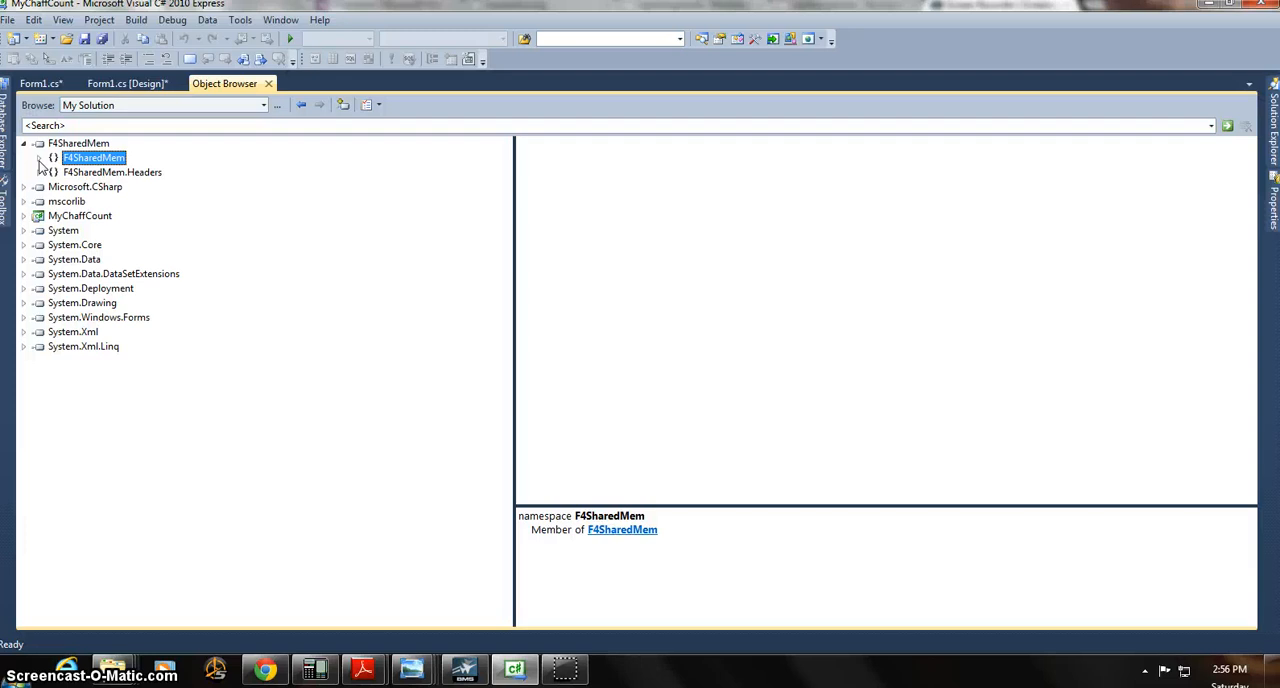
{"action": "left_click", "coordinate": [52, 156]}
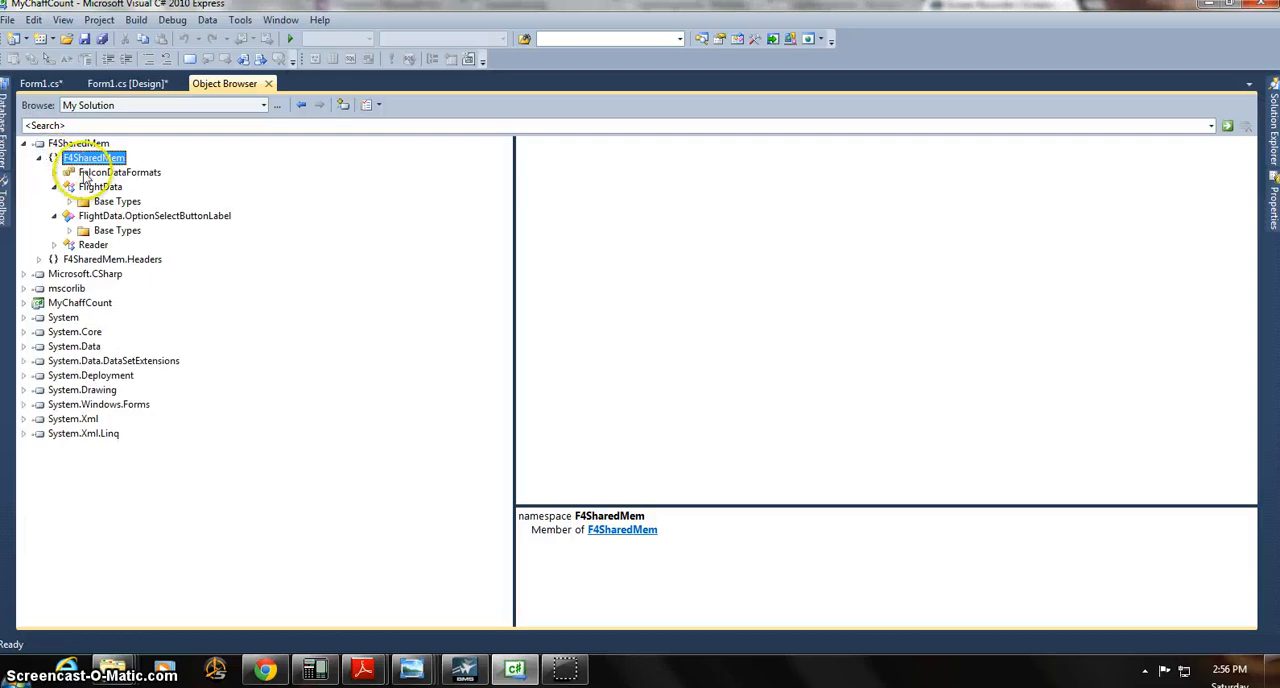
{"action": "left_click", "coordinate": [120, 172]}
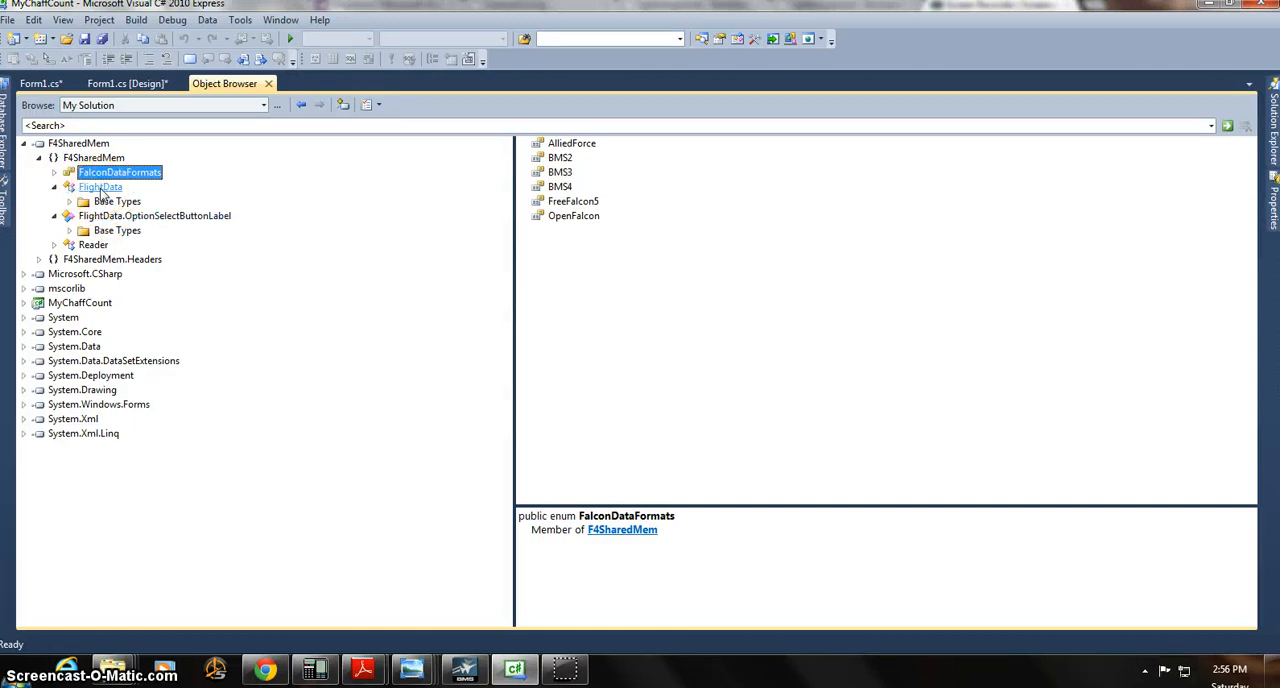
{"action": "left_click", "coordinate": [100, 188]}
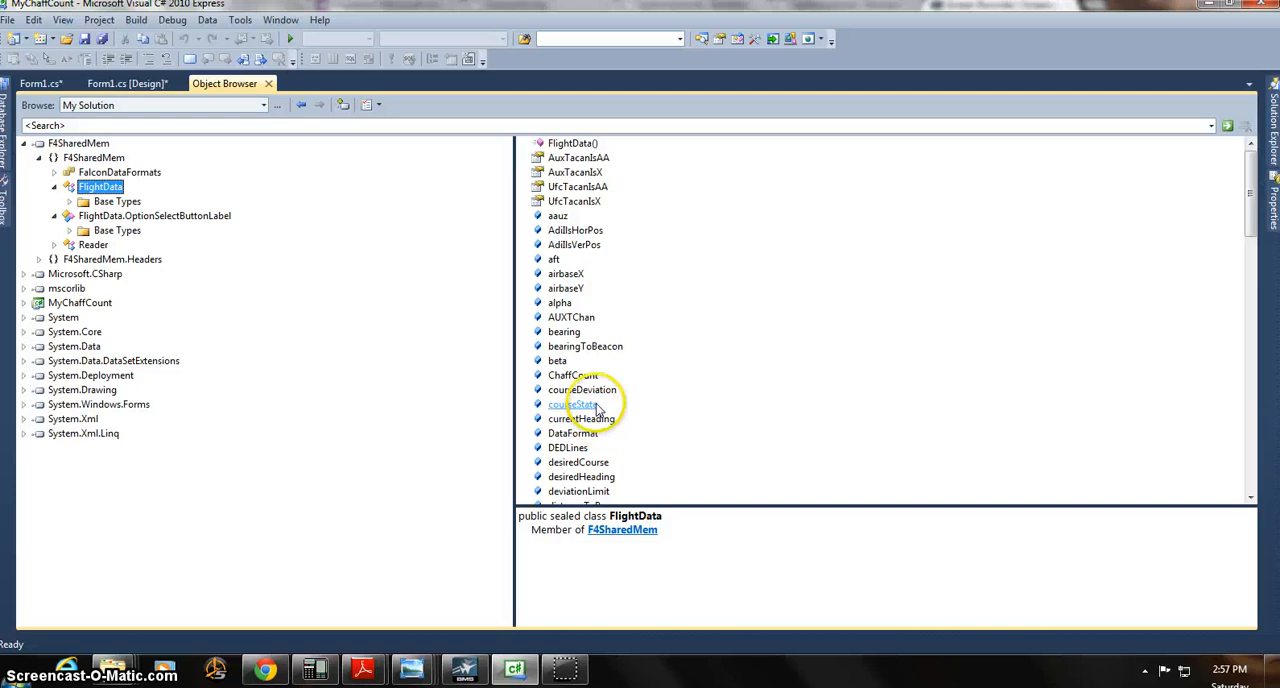
Inspect ChaffCount, beta, bearingToBeacon and other members, confirming ChaffCount is a public float
{"action": "left_click", "coordinate": [572, 376]}
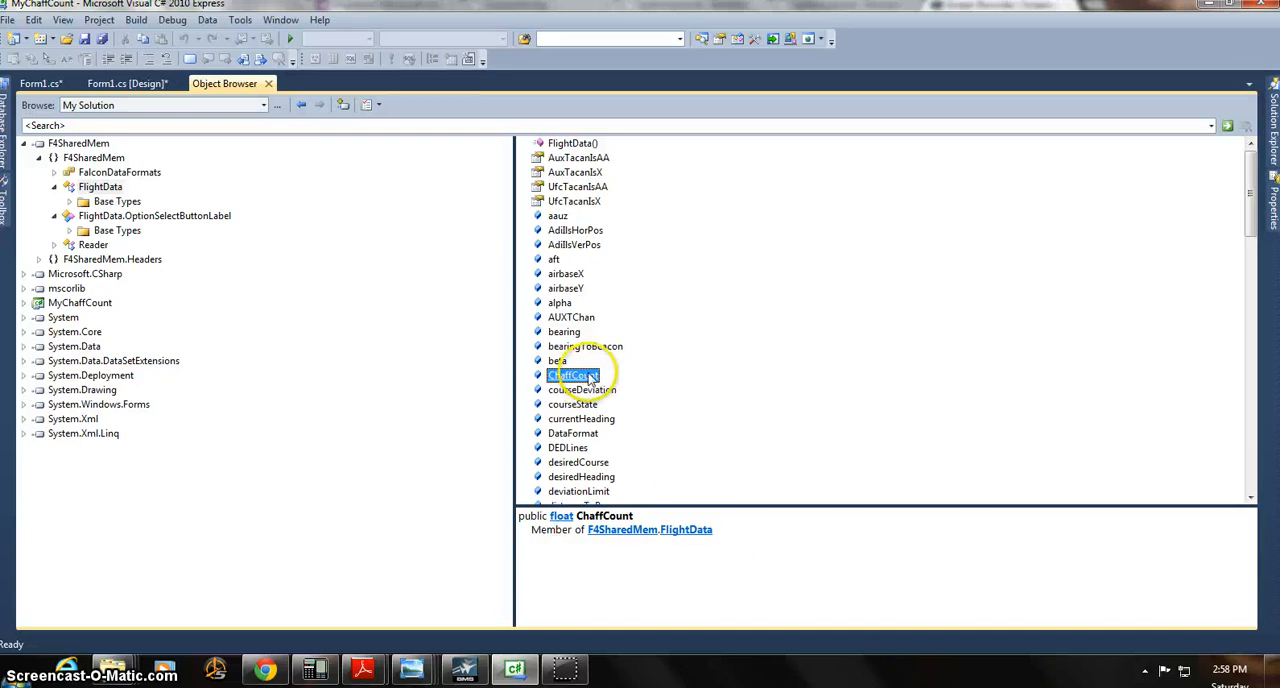
{"action": "left_click", "coordinate": [558, 360]}
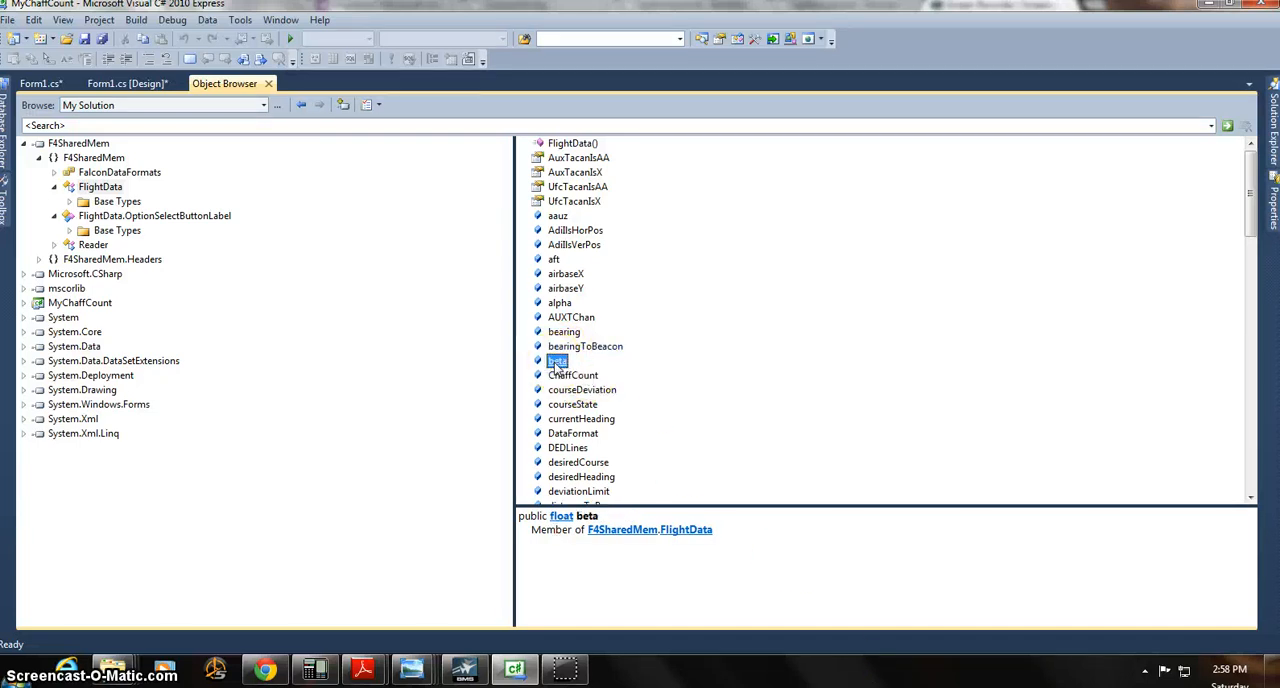
{"action": "left_click", "coordinate": [584, 346]}
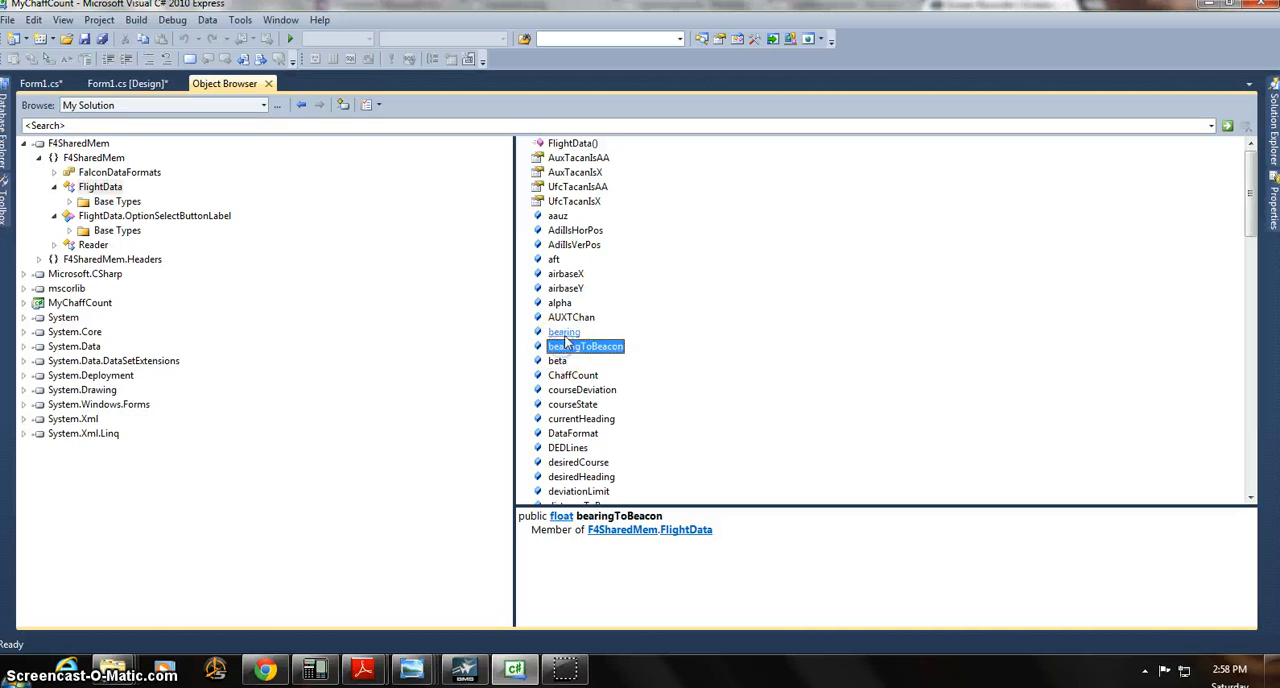
{"action": "left_click", "coordinate": [572, 316]}
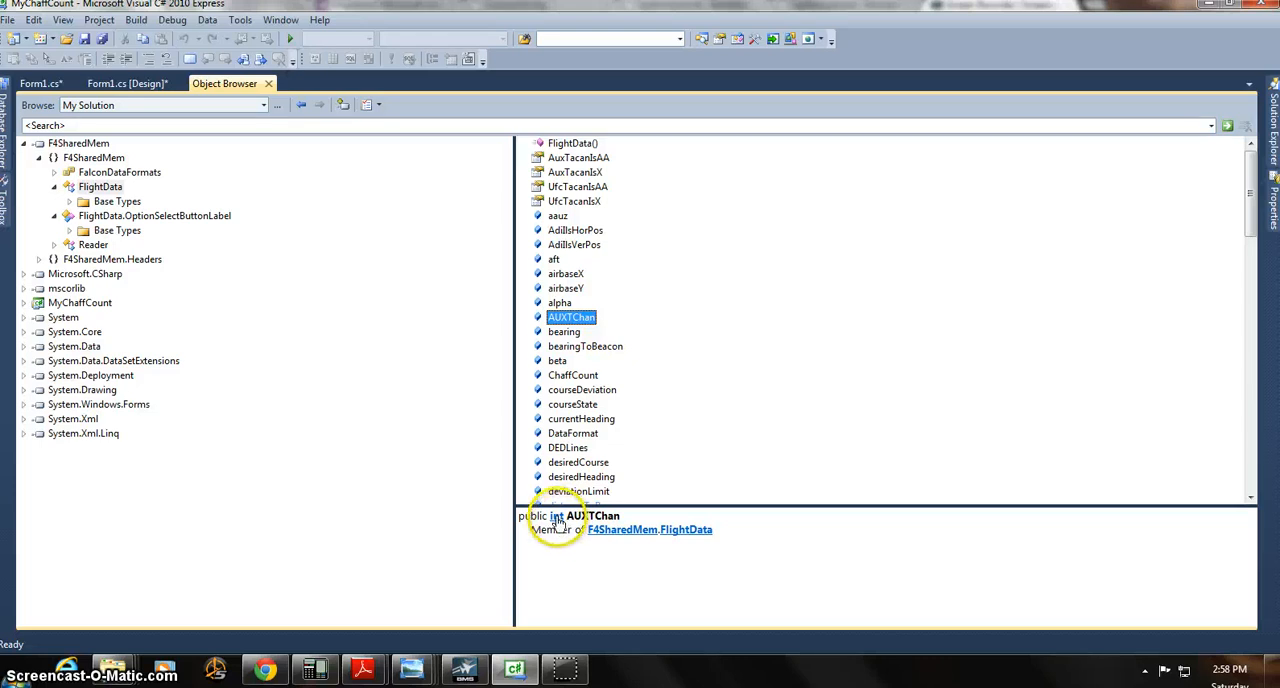
{"action": "mouse_move", "coordinate": [560, 524]}
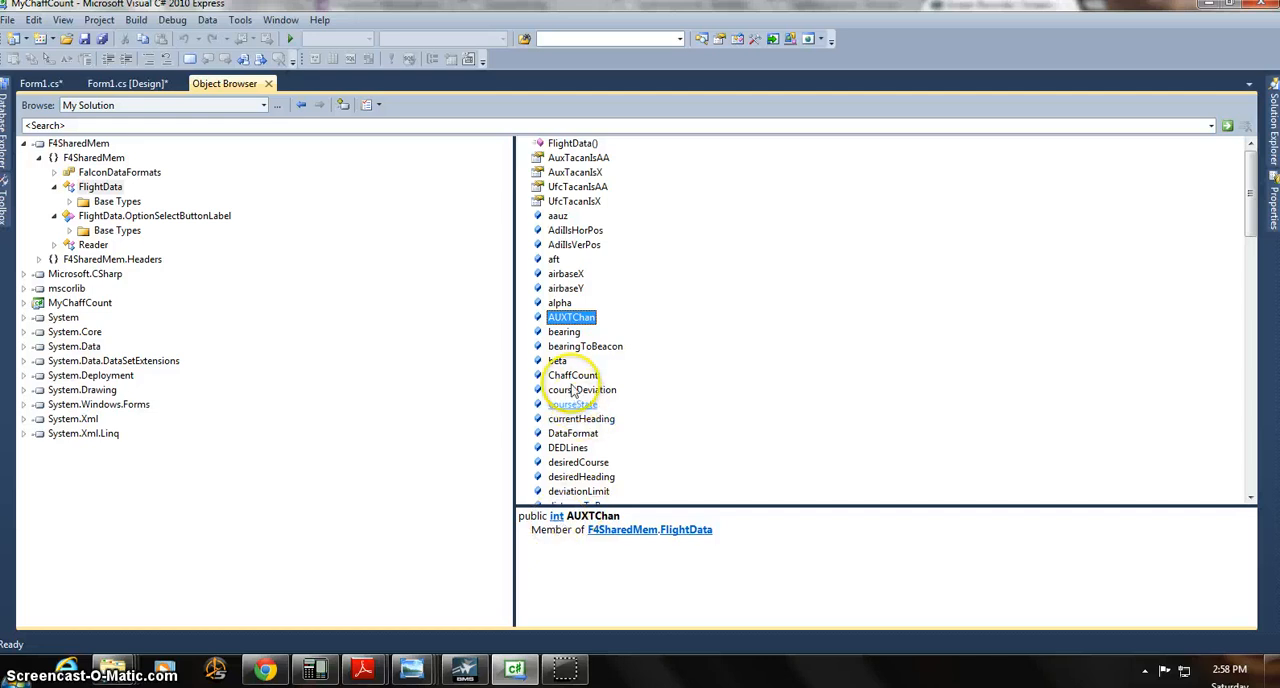
{"action": "left_click", "coordinate": [572, 376]}
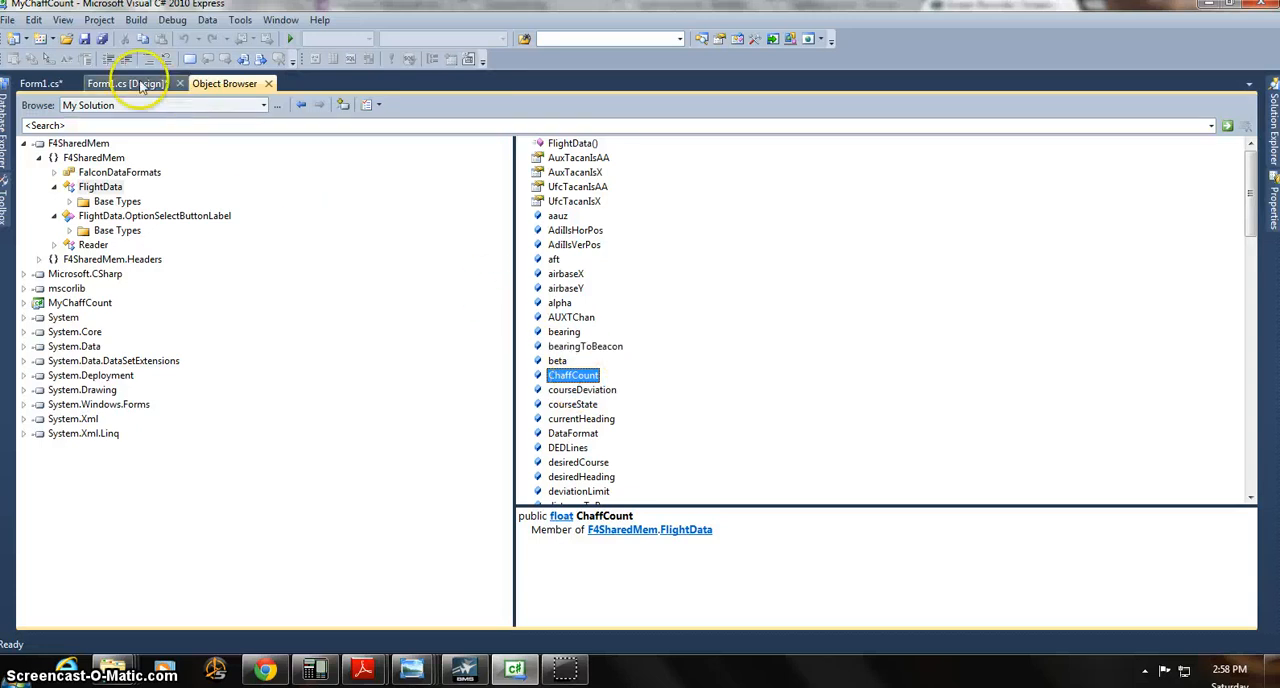
Back in Form1.cs, make the condition 'if(myreader.IsFalconRunning)'
{"action": "left_click", "coordinate": [36, 84]}
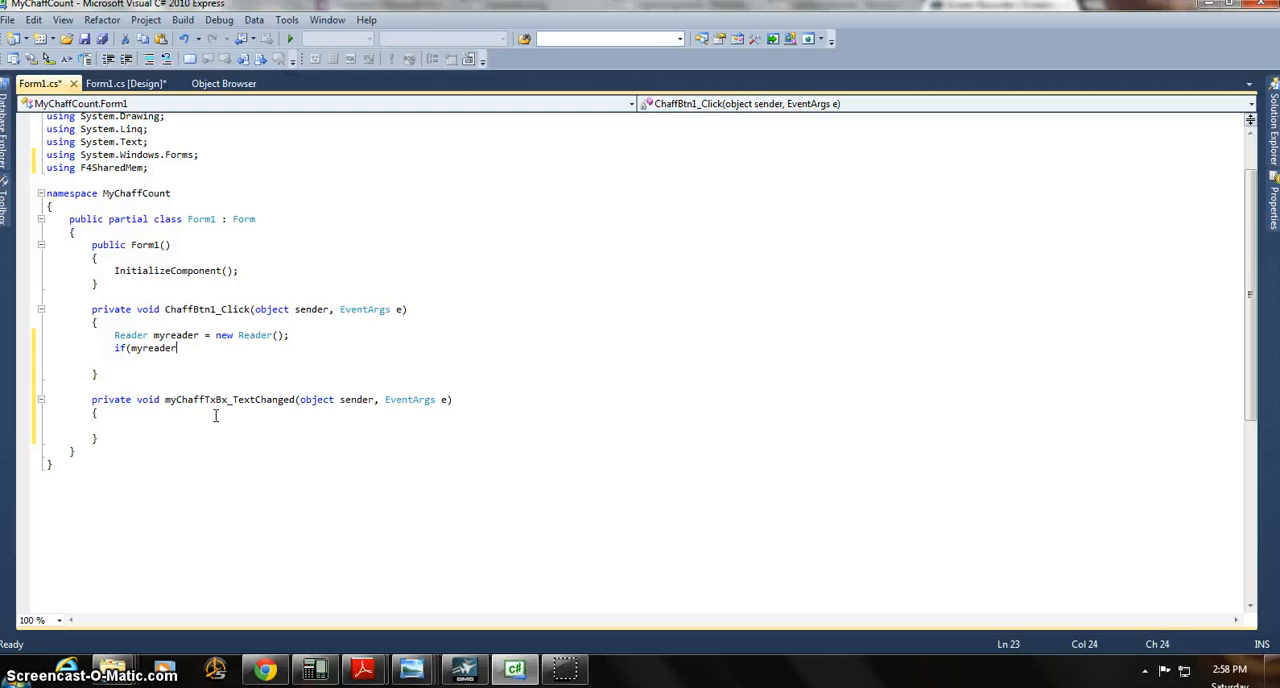
{"action": "type", "text": "."}
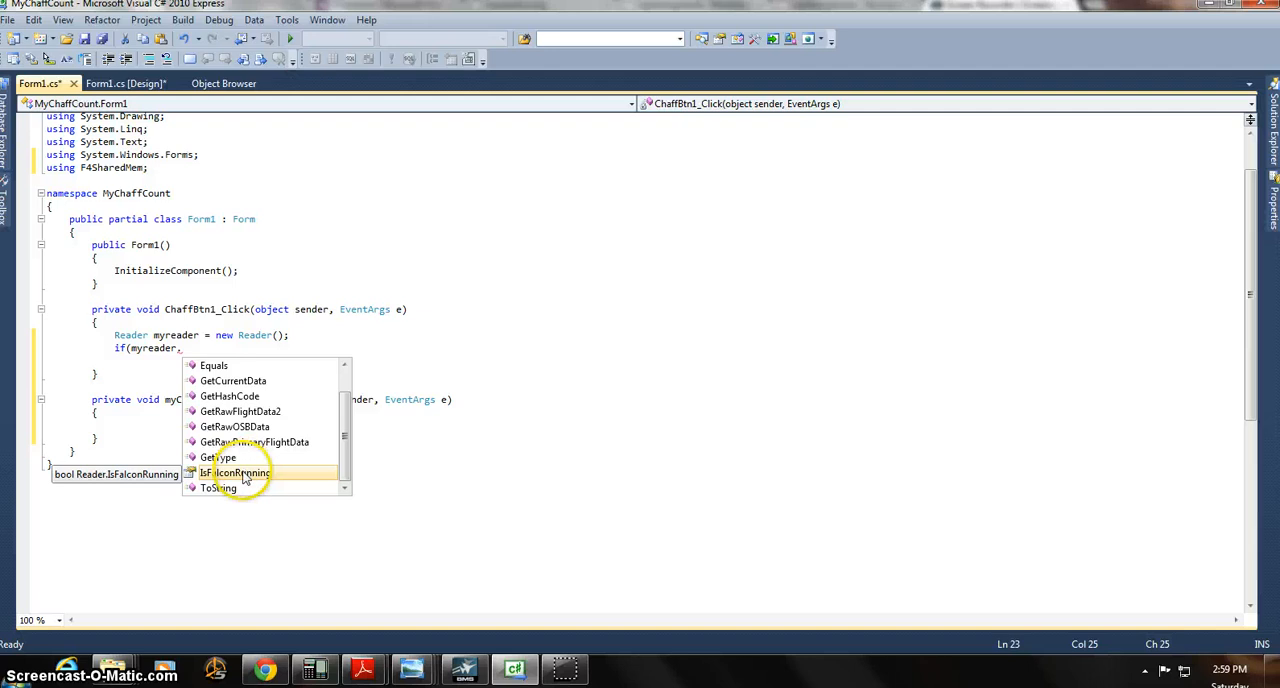
{"action": "double_click", "coordinate": [240, 472]}
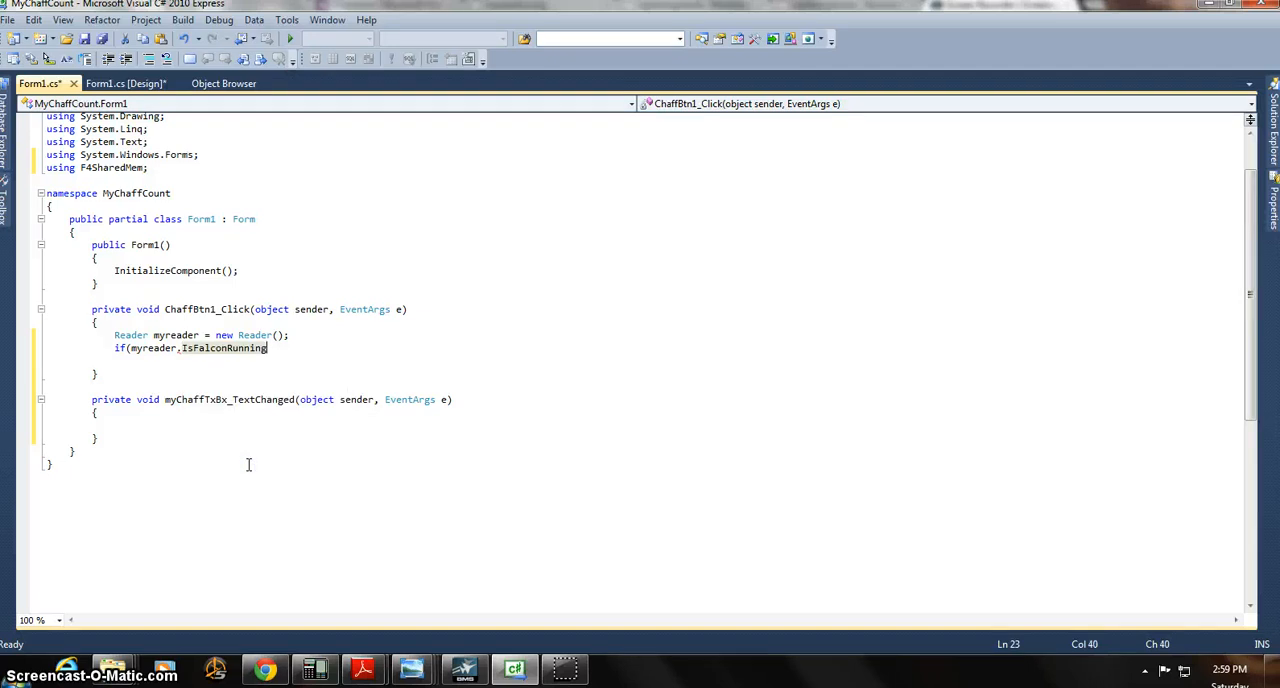
{"action": "type", "text": ")"}
{"action": "type", "text": "{"}
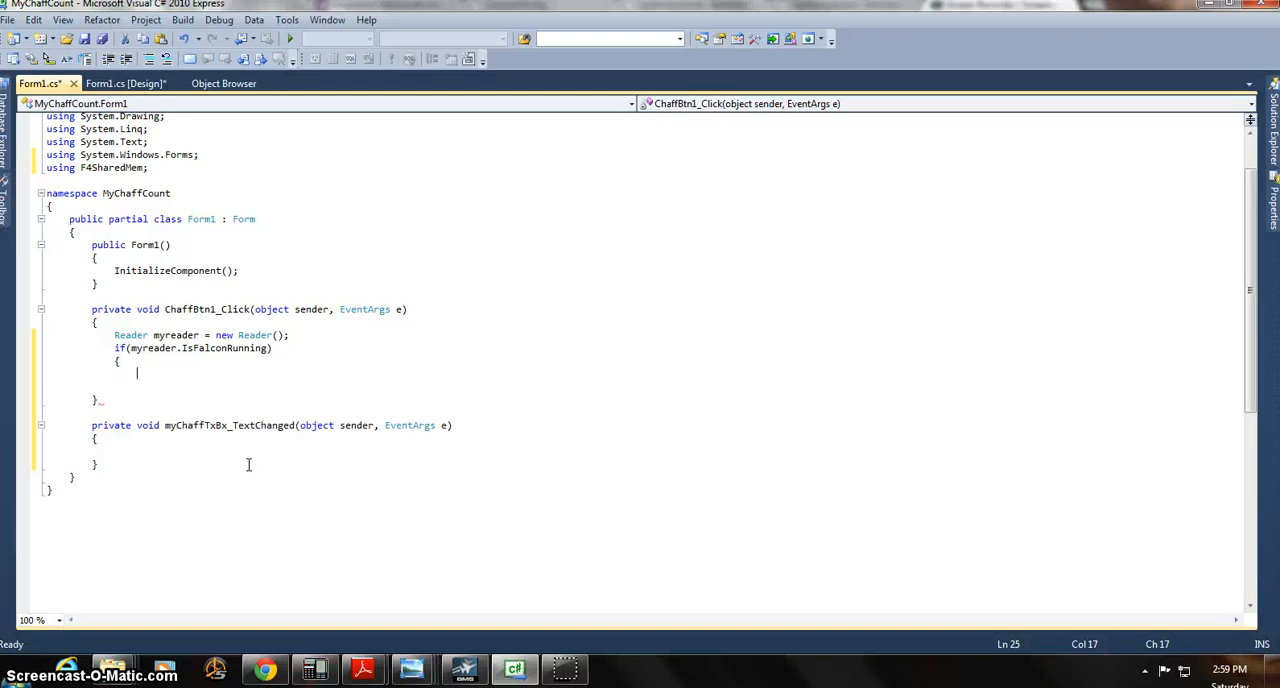
{"action": "mouse_move", "coordinate": [976, 220]}
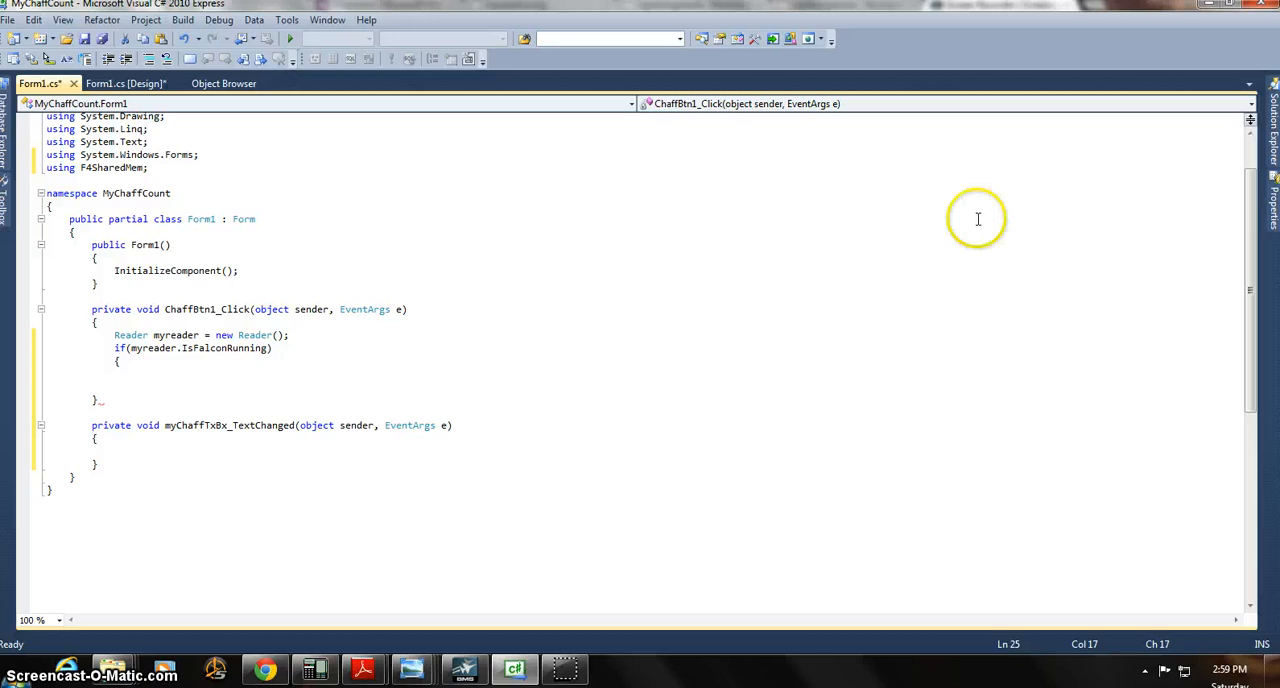
{"action": "mouse_move", "coordinate": [400, 452]}
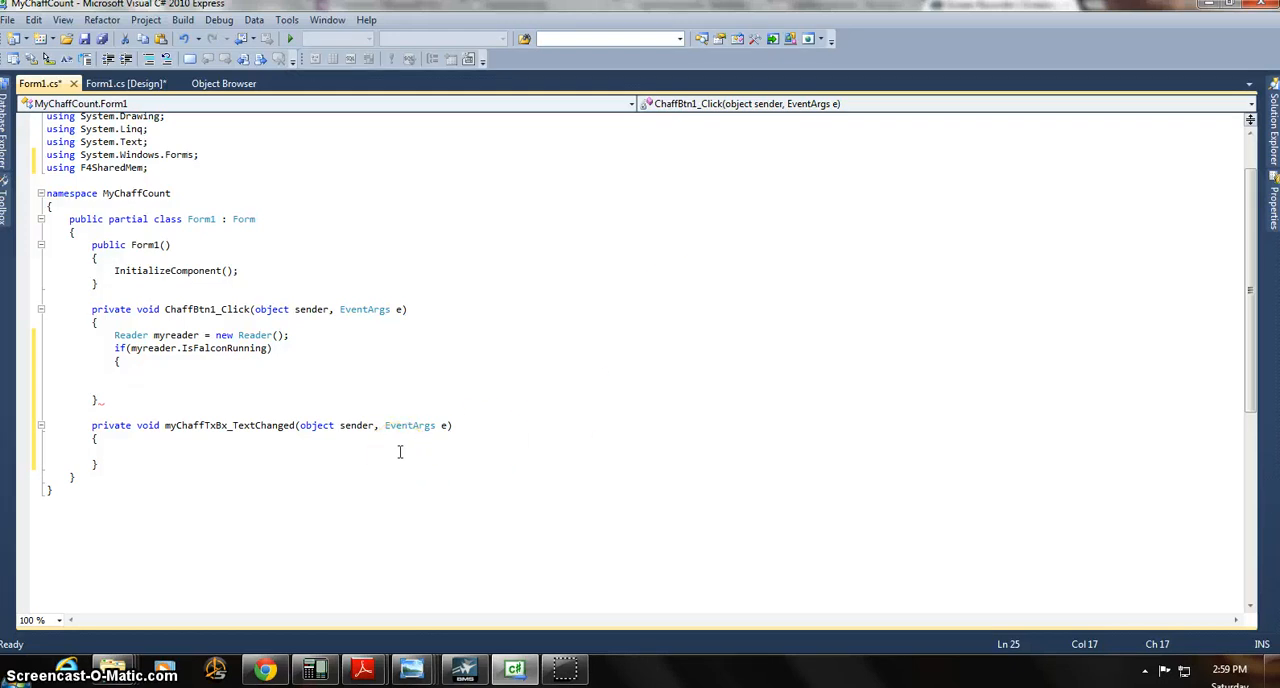
Inside the if block start declaring 'FlightData mysharedMem = new'
{"action": "type", "text": "Fl"}
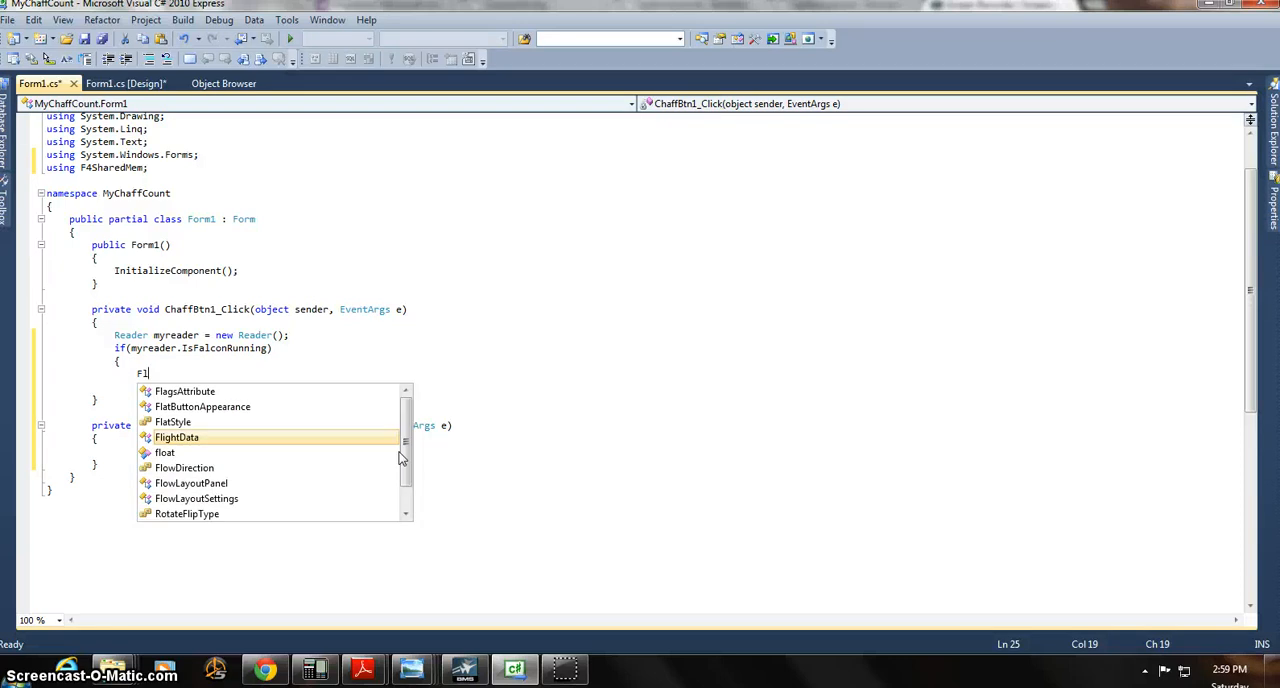
{"action": "type", "text": "ightData"}
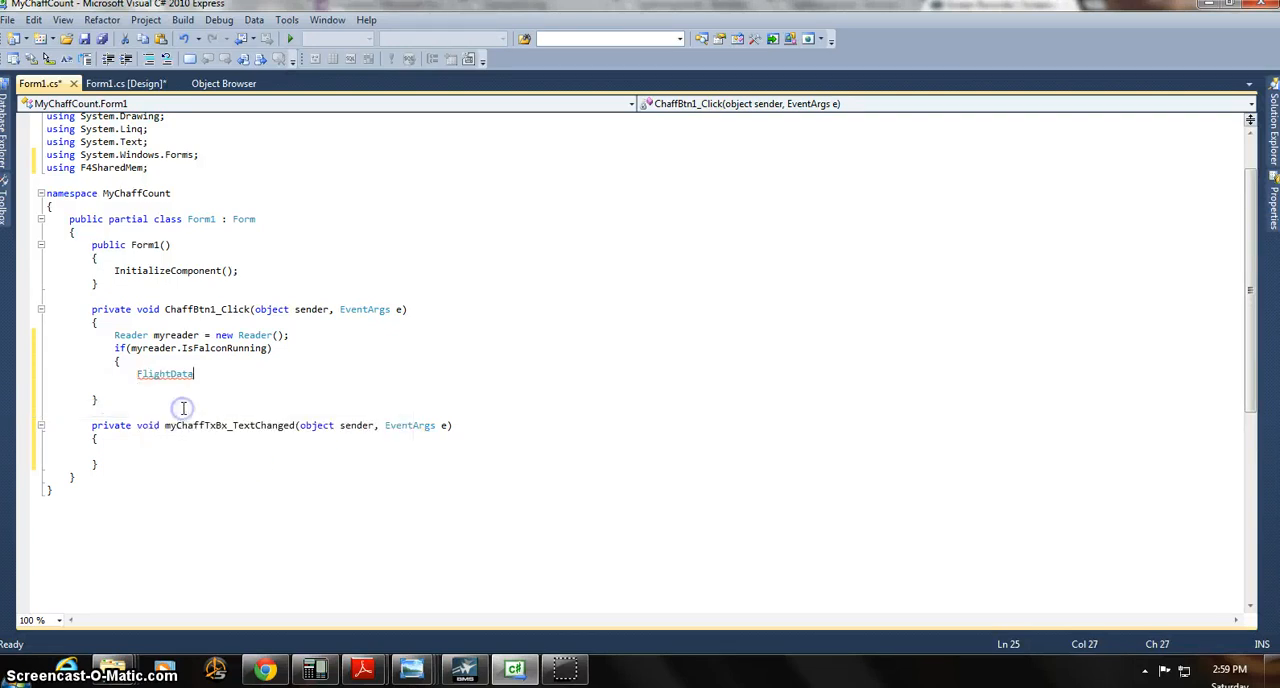
{"action": "mouse_move", "coordinate": [136, 348]}
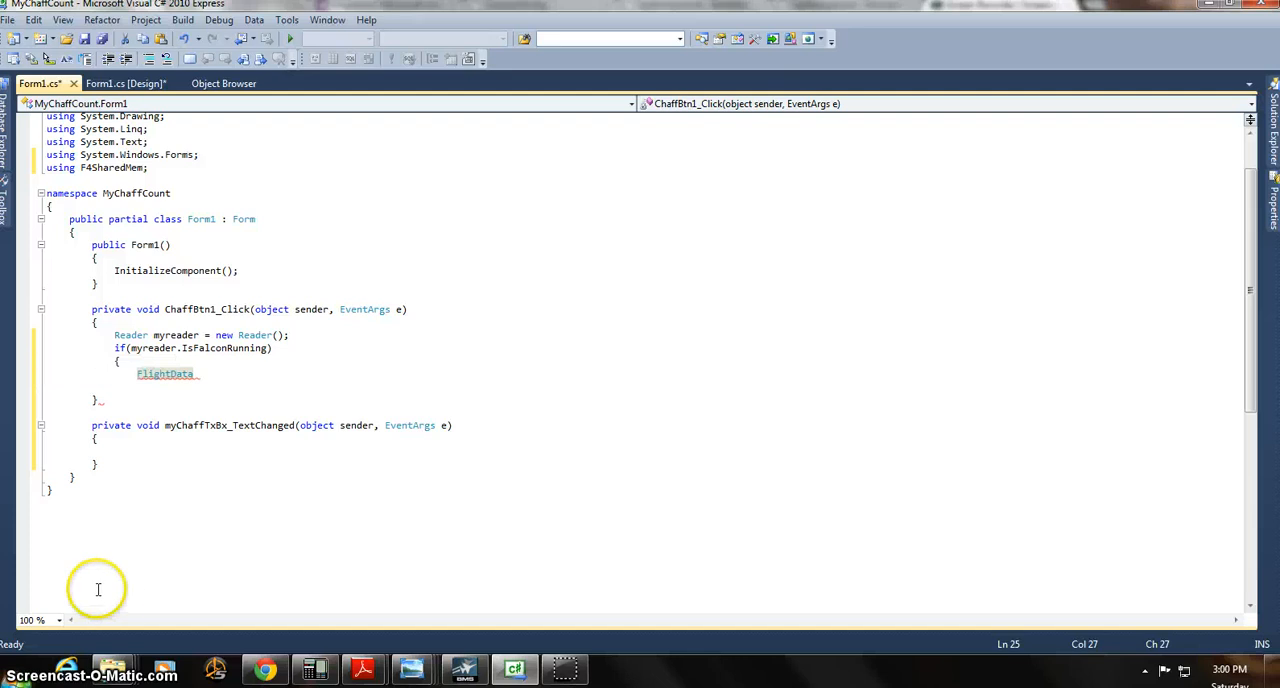
{"action": "mouse_move", "coordinate": [232, 410]}
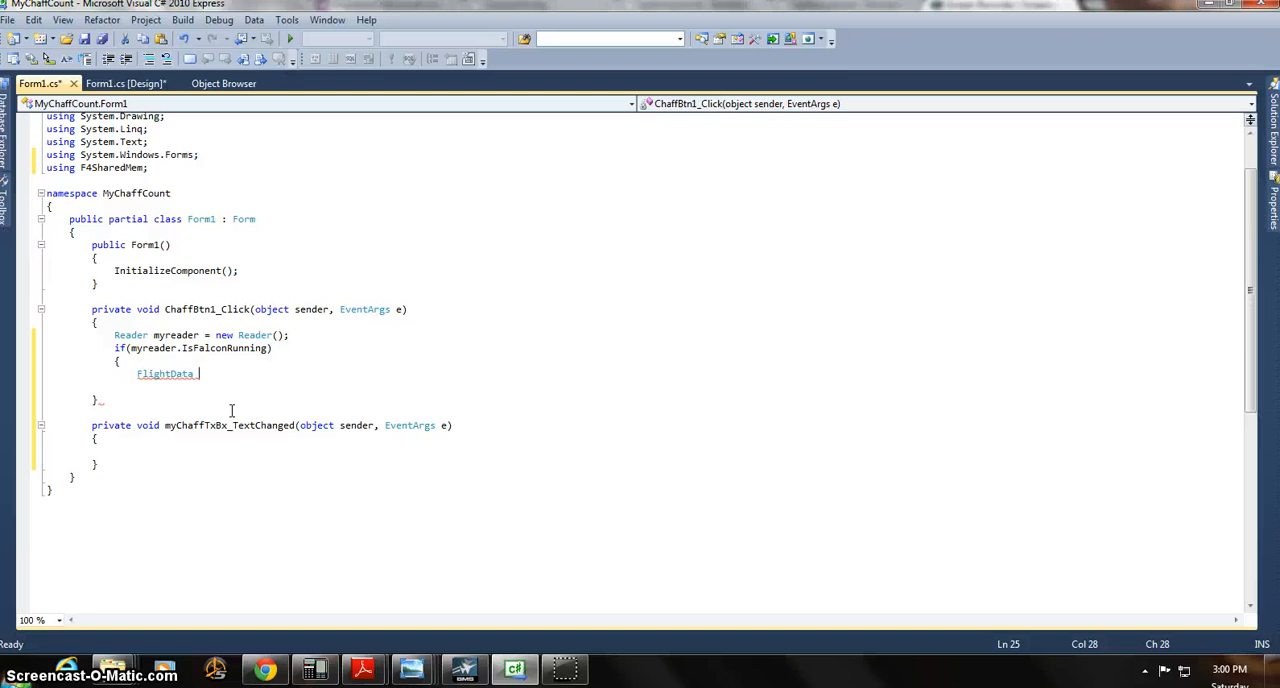
{"action": "type", "text": "my"}
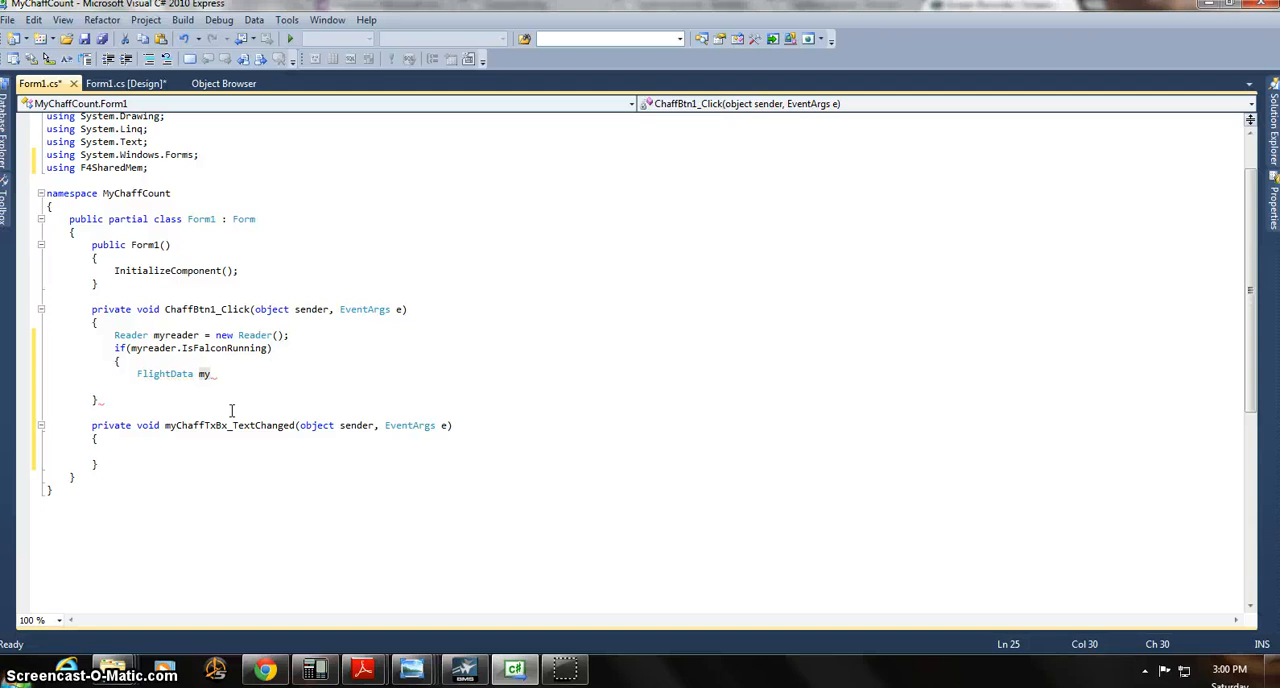
{"action": "type", "text": "shar"}
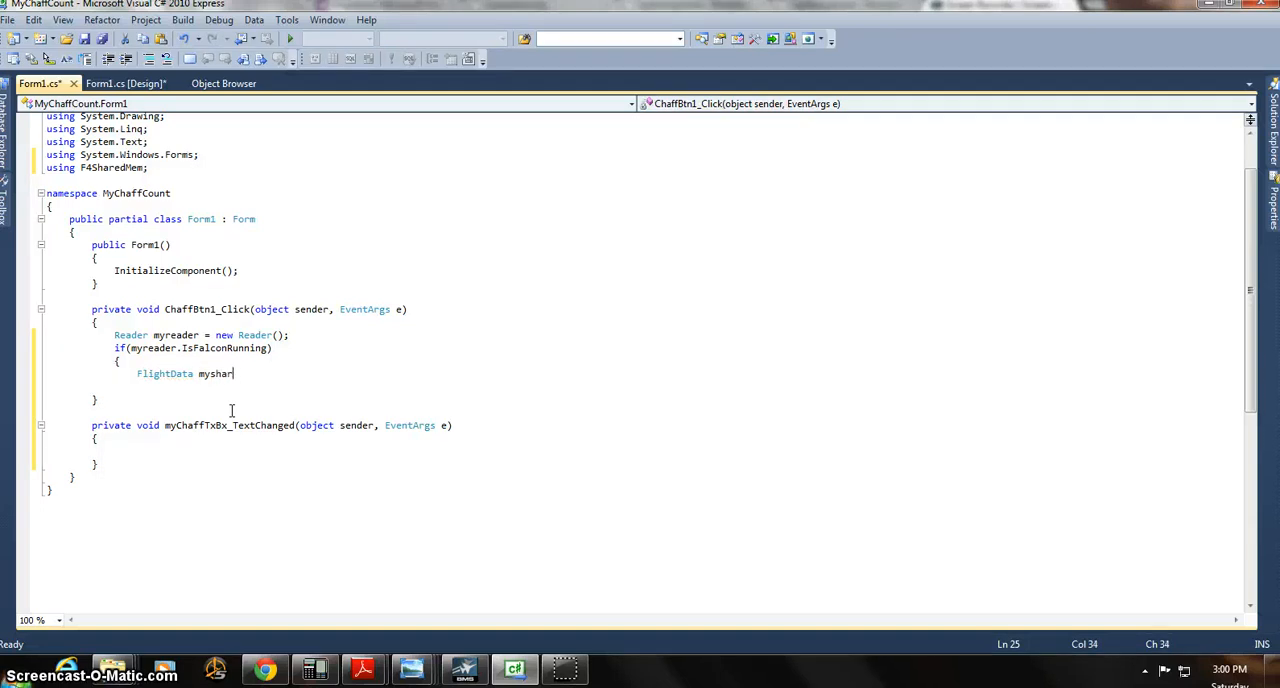
{"action": "type", "text": "ed"}
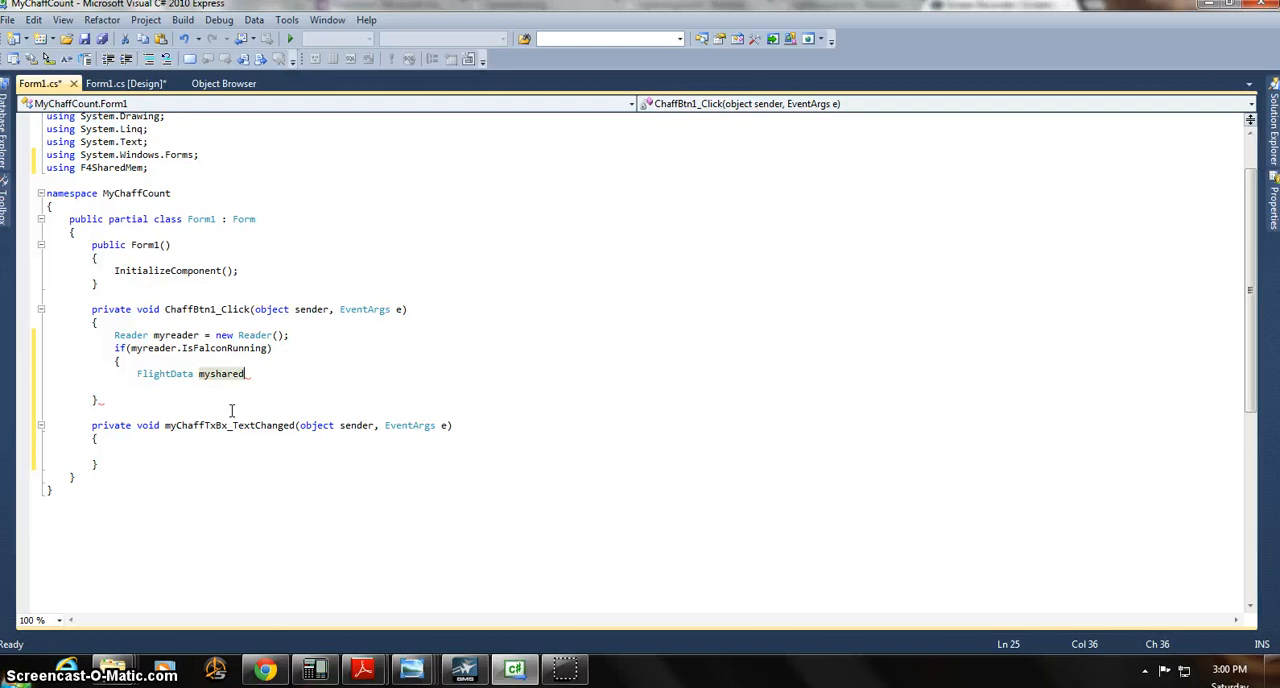
{"action": "type", "text": "Mem ="}
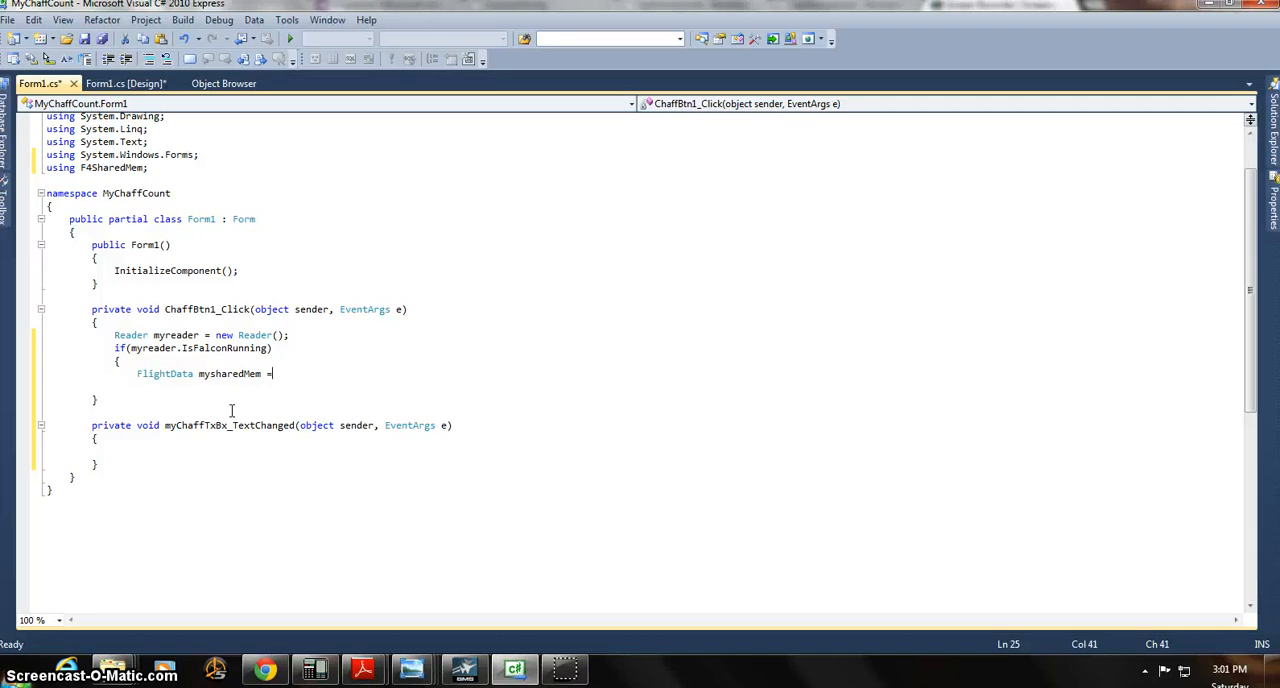
{"action": "type", "text": "new"}
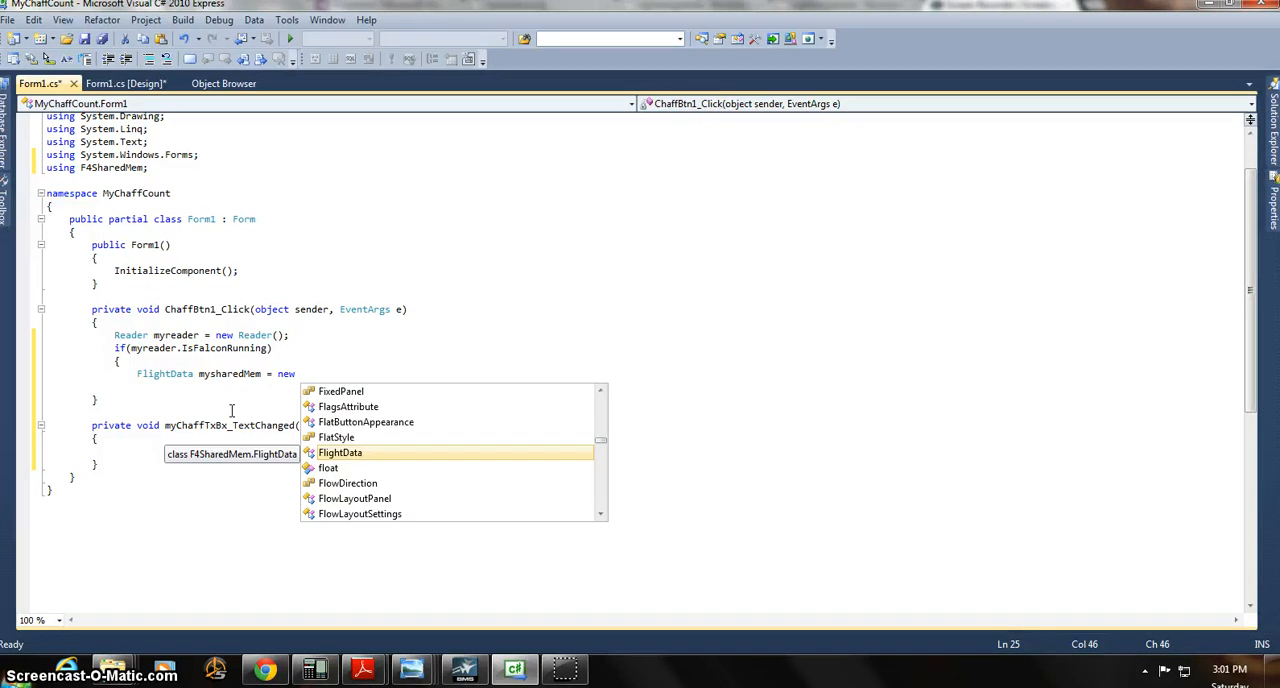
Replace 'new' so the statement reads 'FlightData mysharedMem = myreader.GetCurrentData();'
{"action": "key", "text": "Escape"}
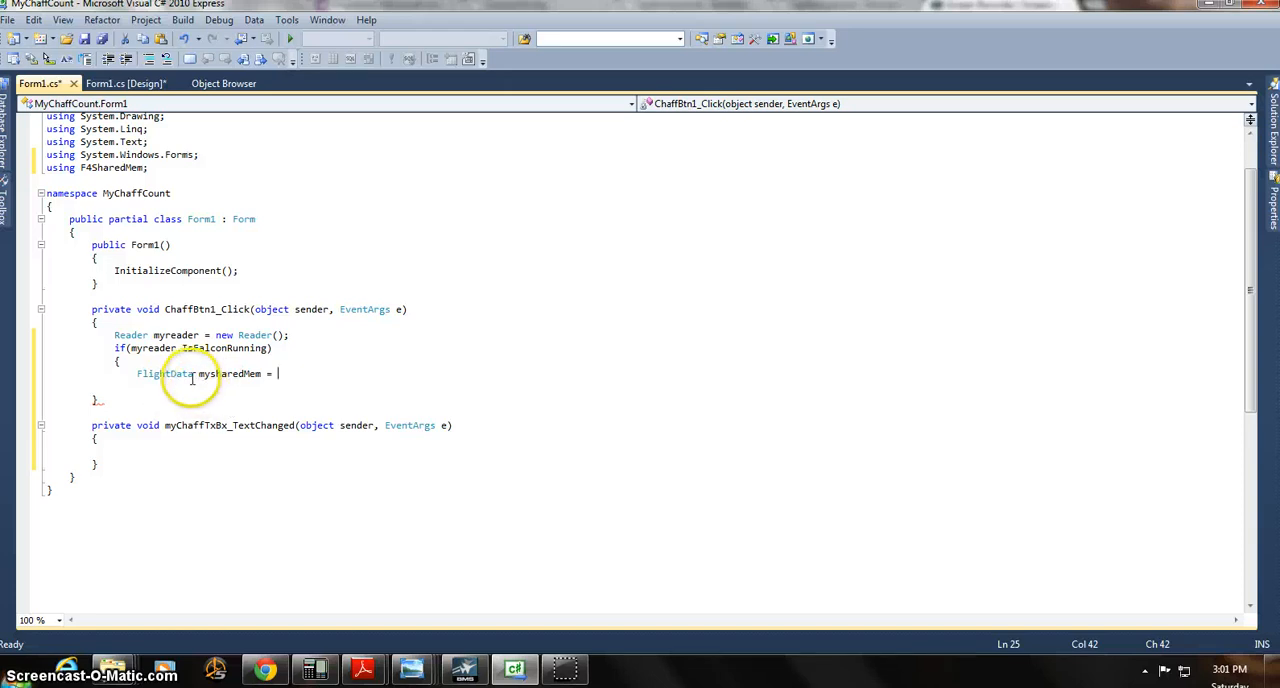
{"action": "mouse_move", "coordinate": [208, 348]}
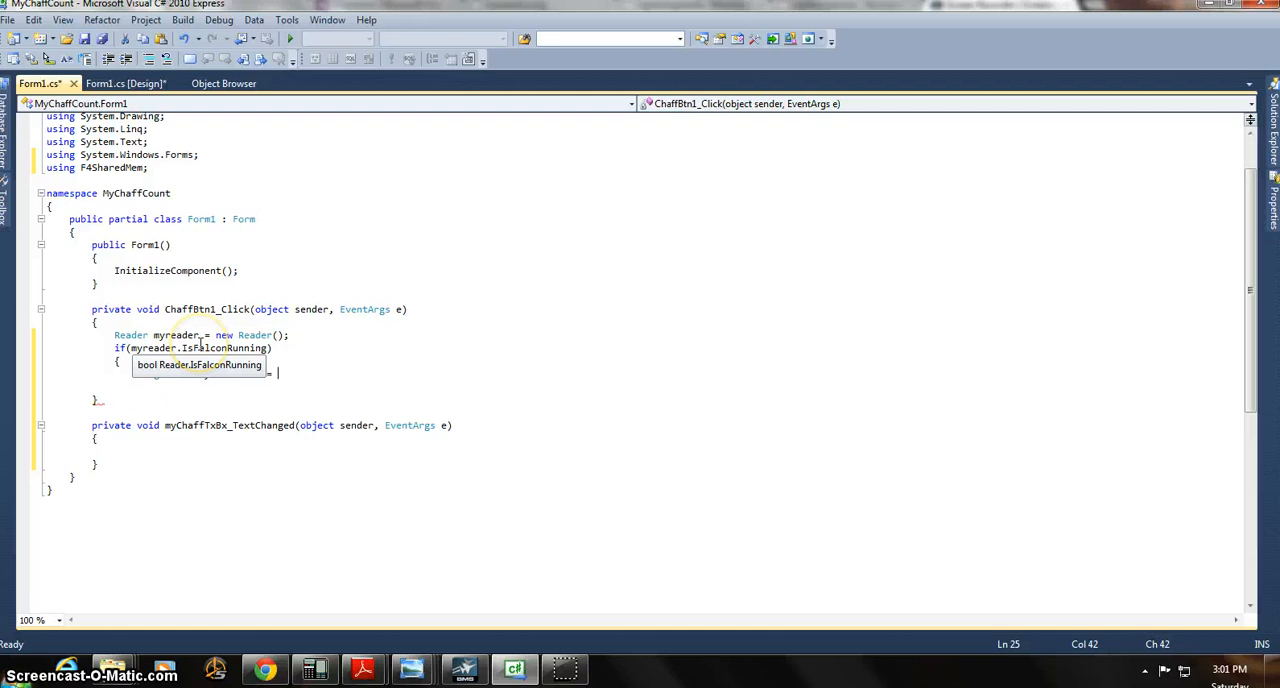
{"action": "type", "text": "FlightData mysharedMem ="}
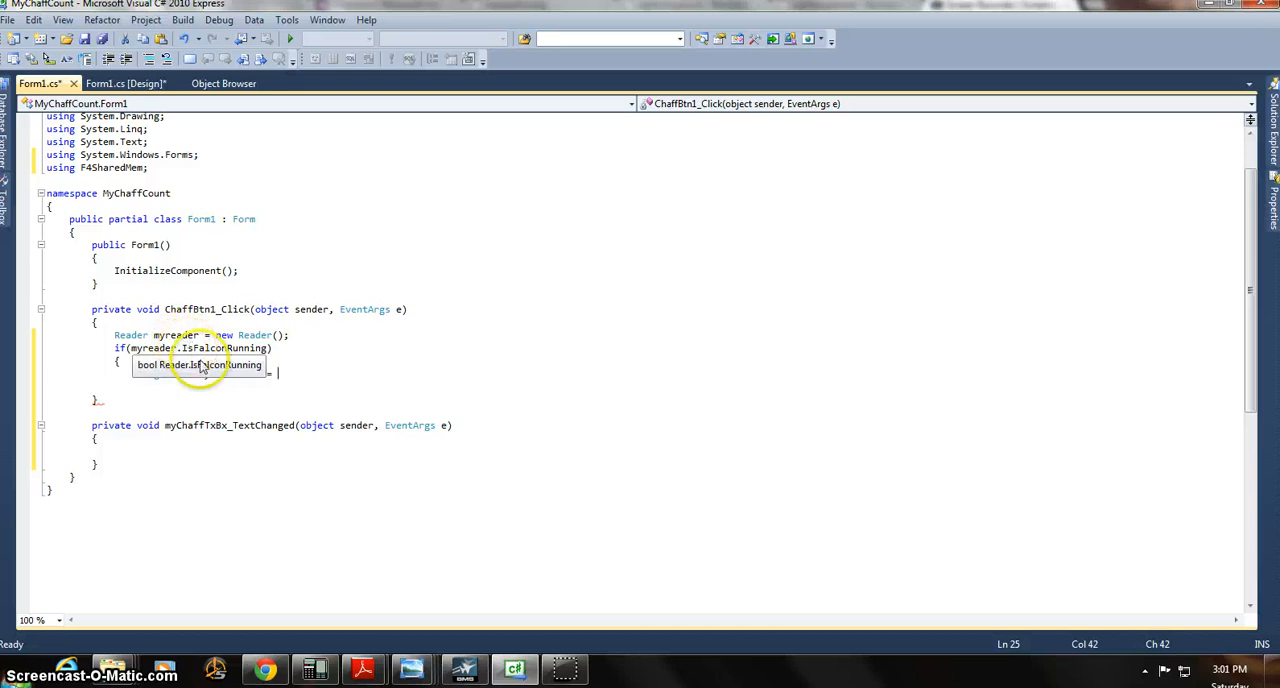
{"action": "type", "text": "FlightData mysharedMem ="}
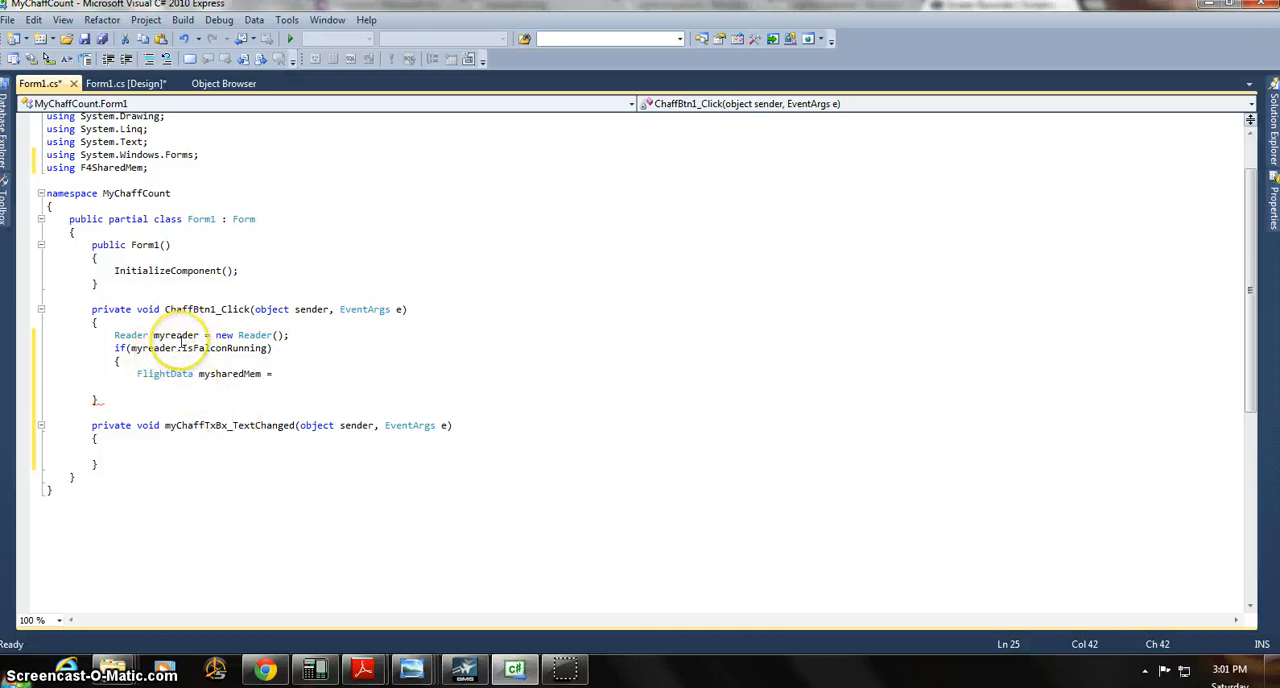
{"action": "type", "text": "m"}
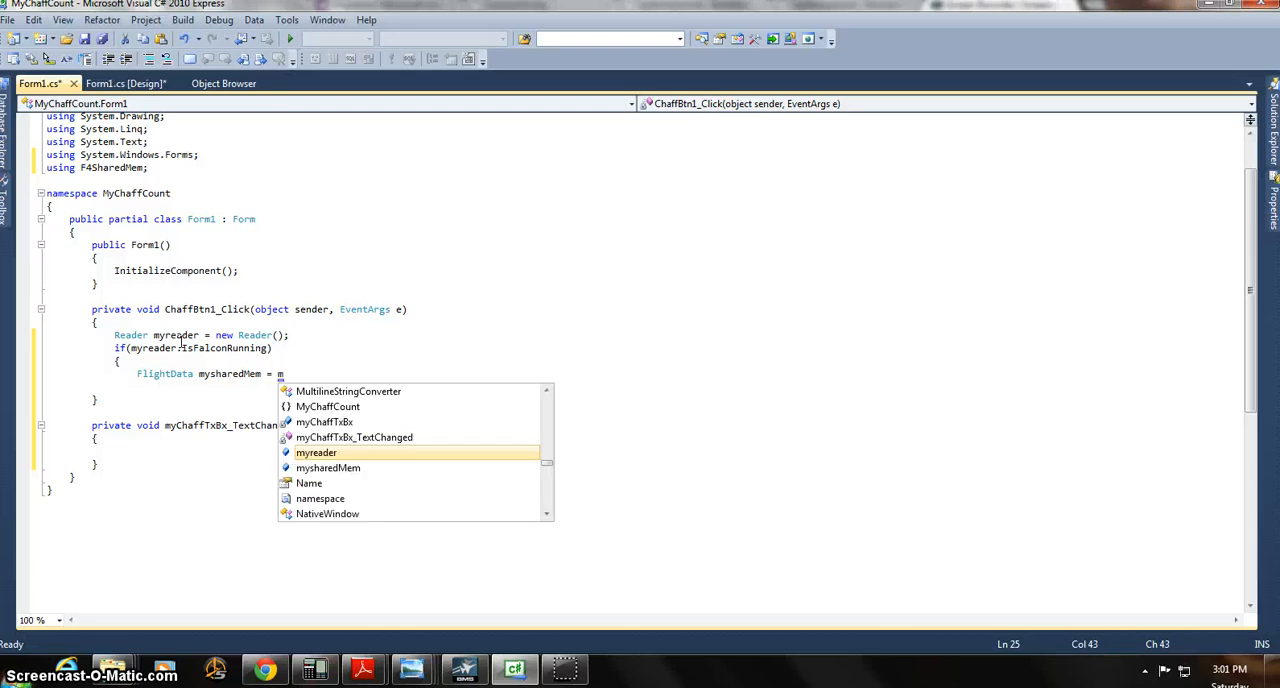
{"action": "type", "text": "yreader"}
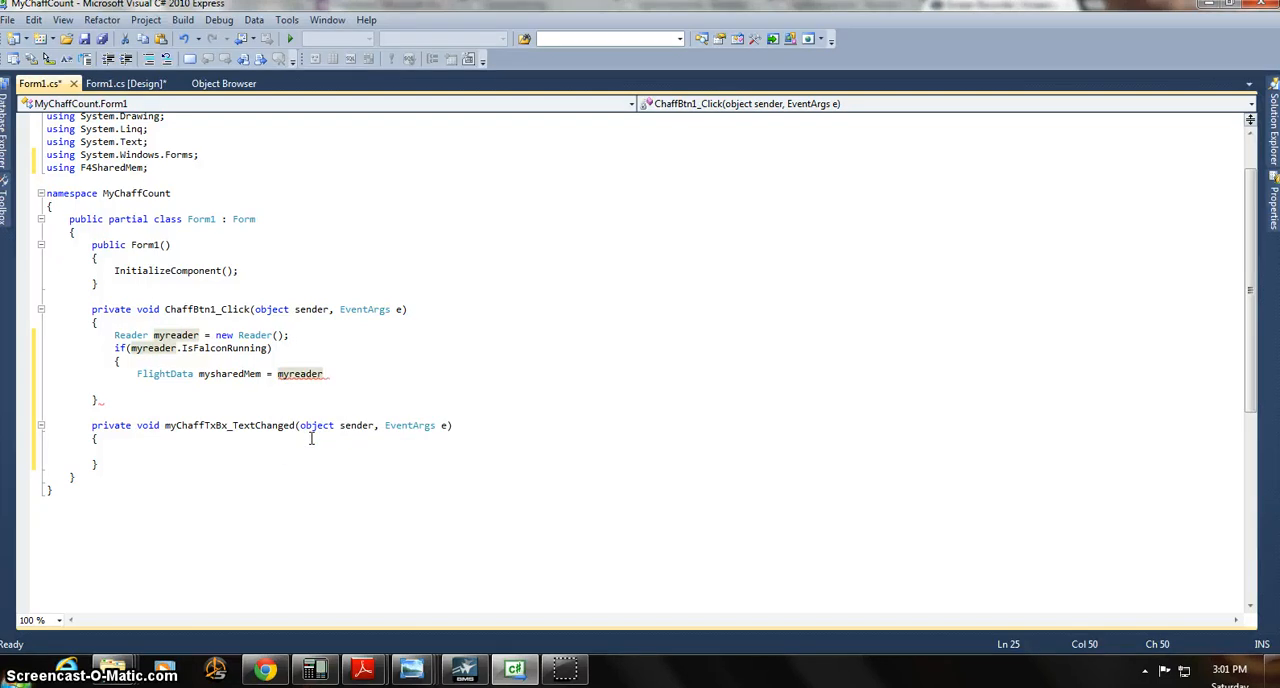
{"action": "type", "text": "."}
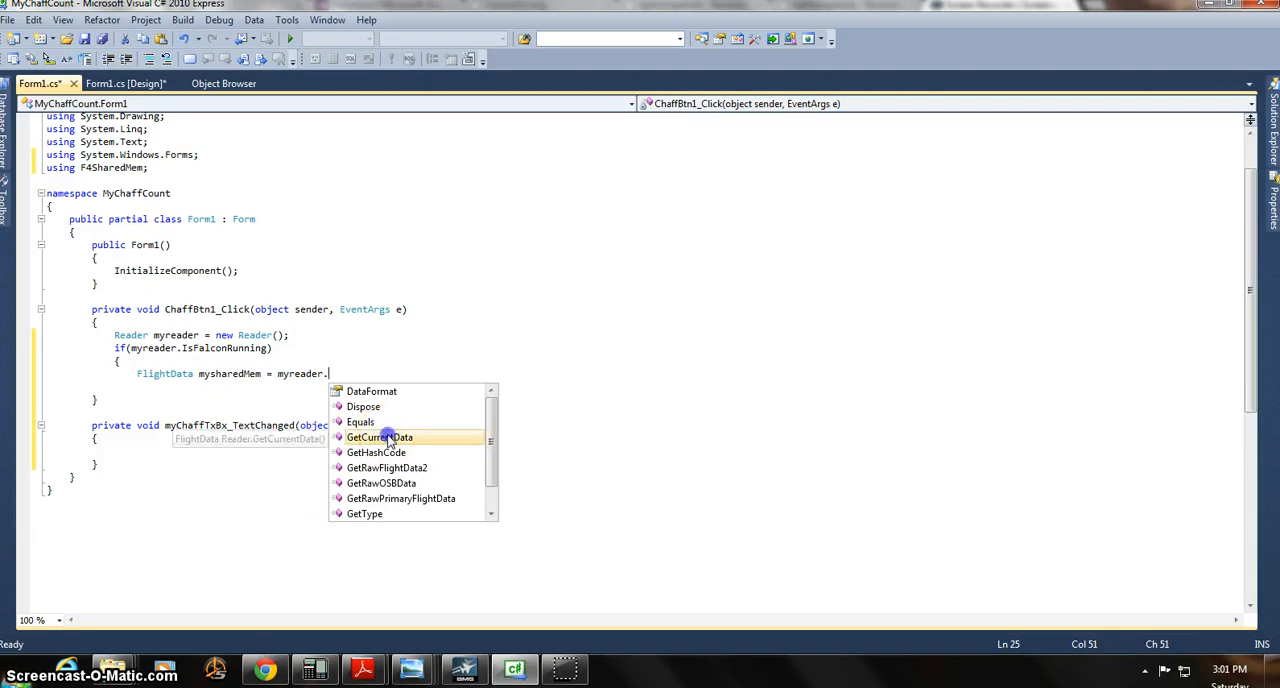
{"action": "double_click", "coordinate": [380, 436]}
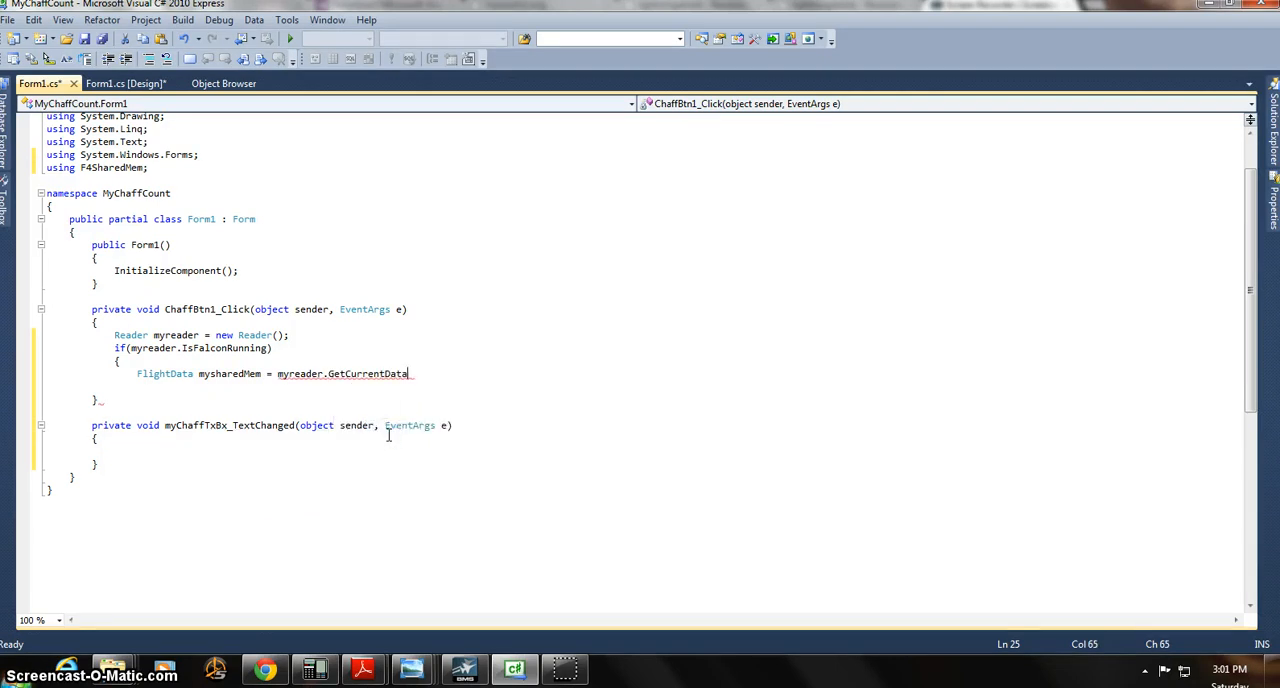
{"action": "type", "text": "()"}
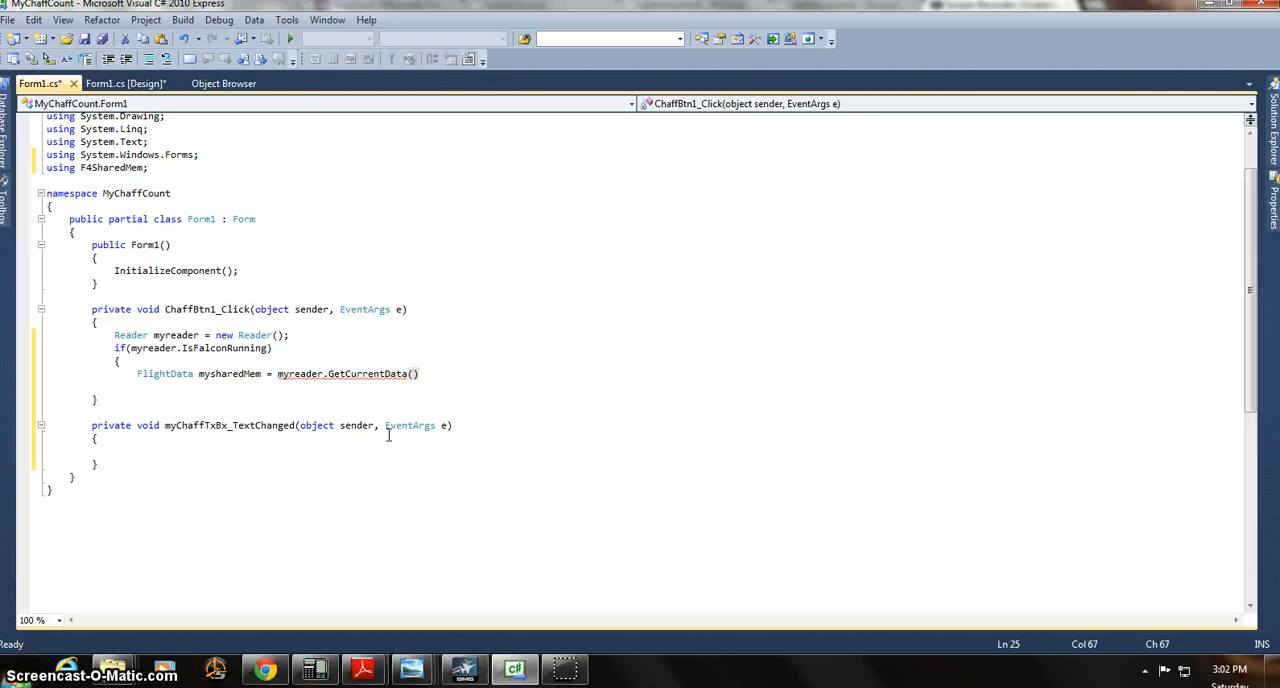
{"action": "type", "text": ";"}
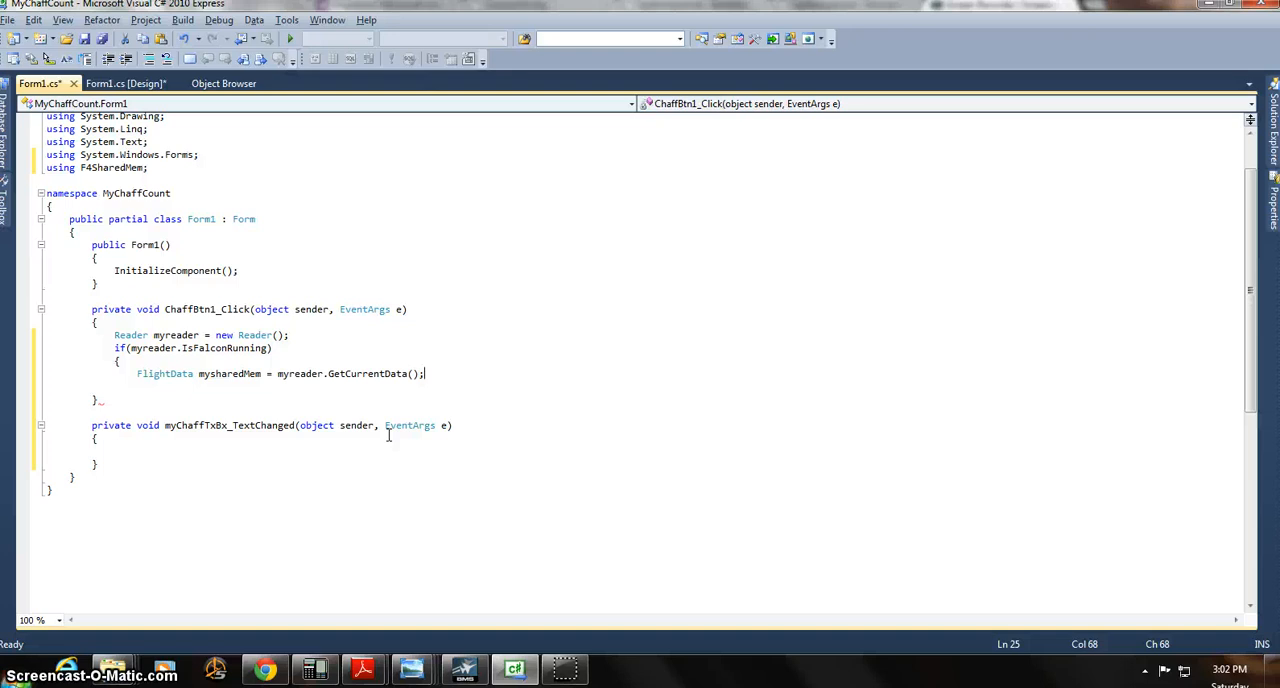
{"action": "left_click", "coordinate": [280, 388]}
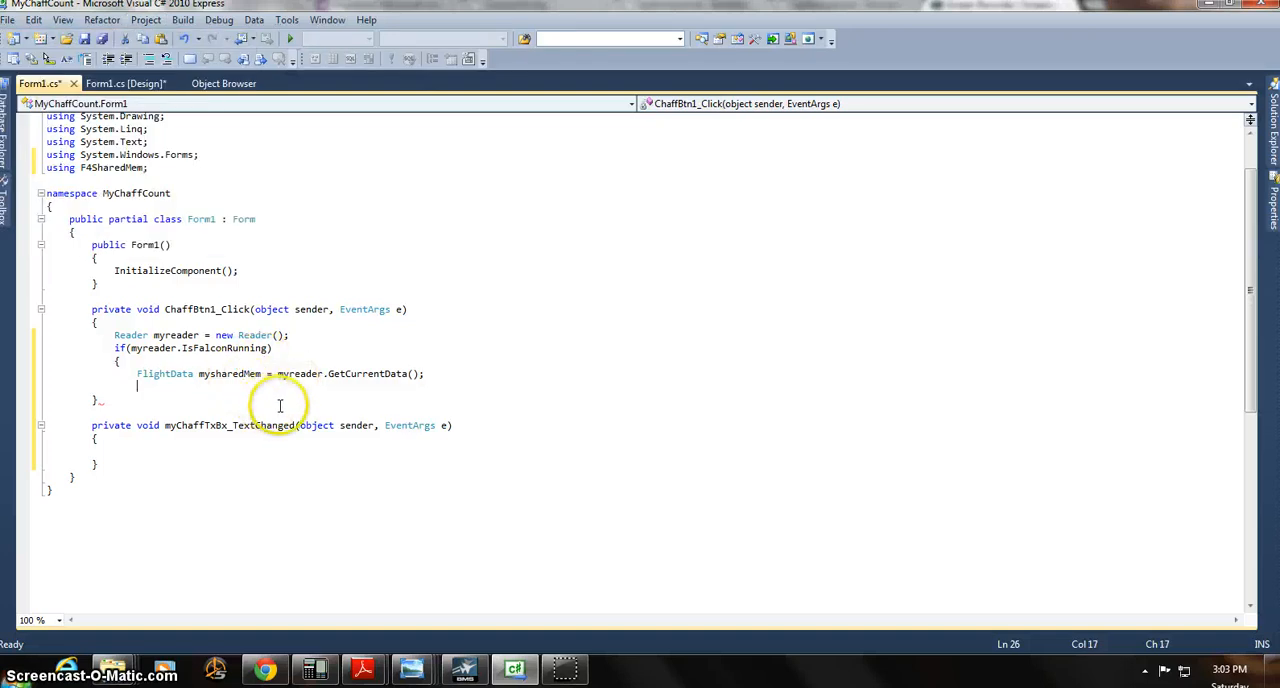
{"action": "mouse_move", "coordinate": [324, 384]}
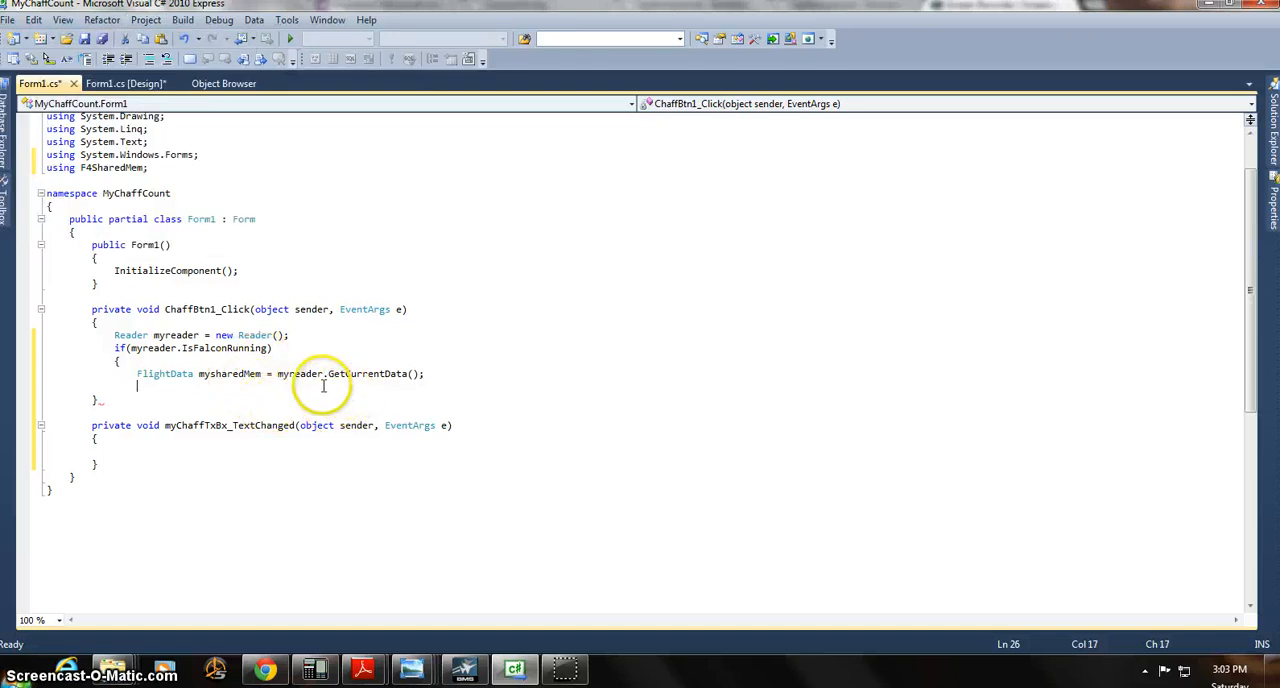
{"action": "mouse_move", "coordinate": [220, 386]}
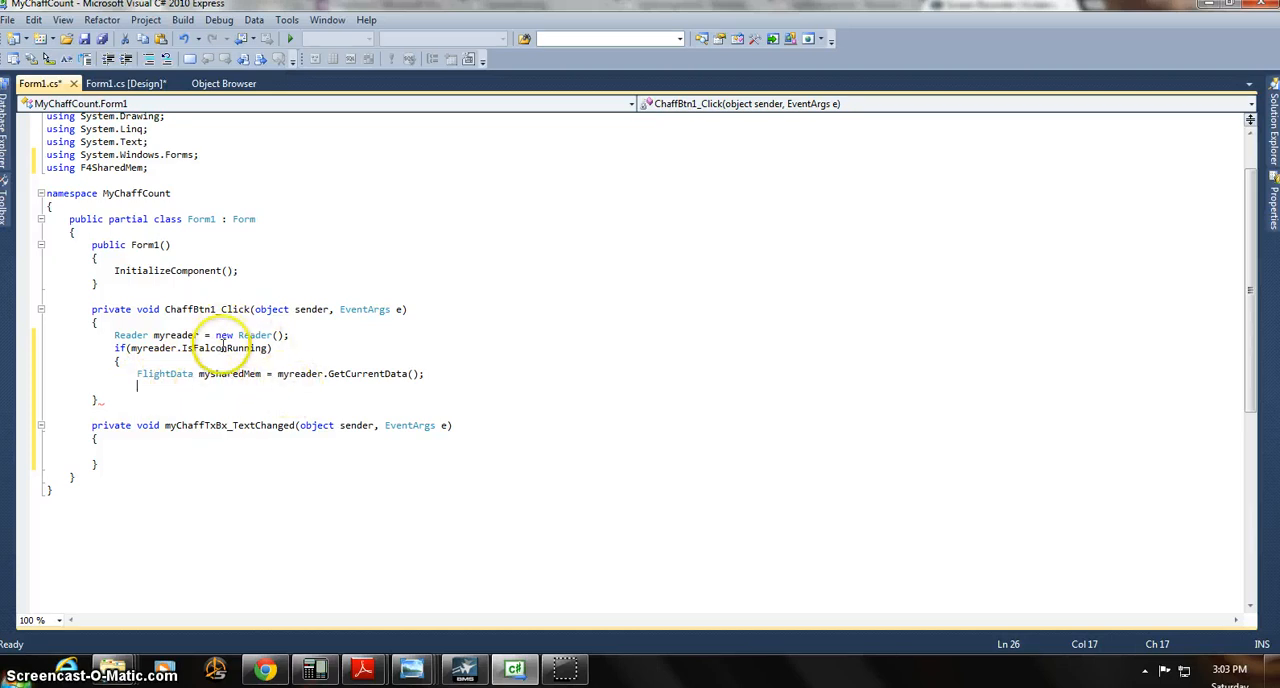
{"action": "mouse_move", "coordinate": [216, 348]}
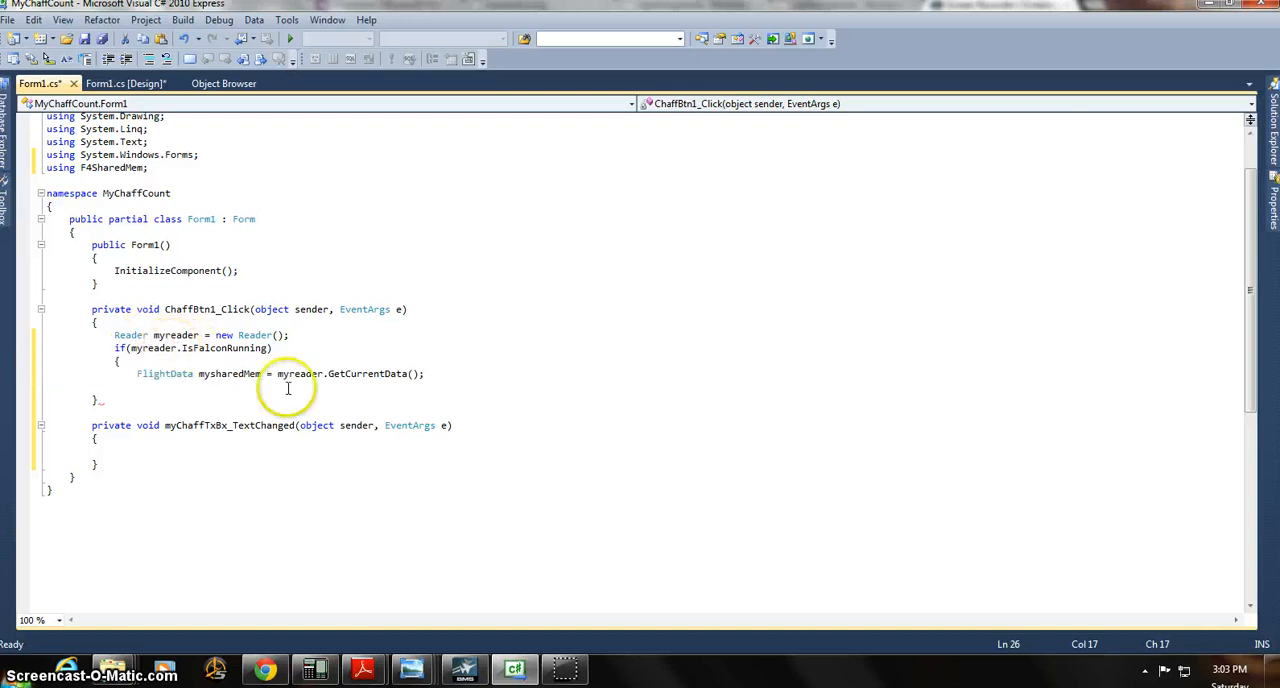
{"action": "mouse_move", "coordinate": [196, 388]}
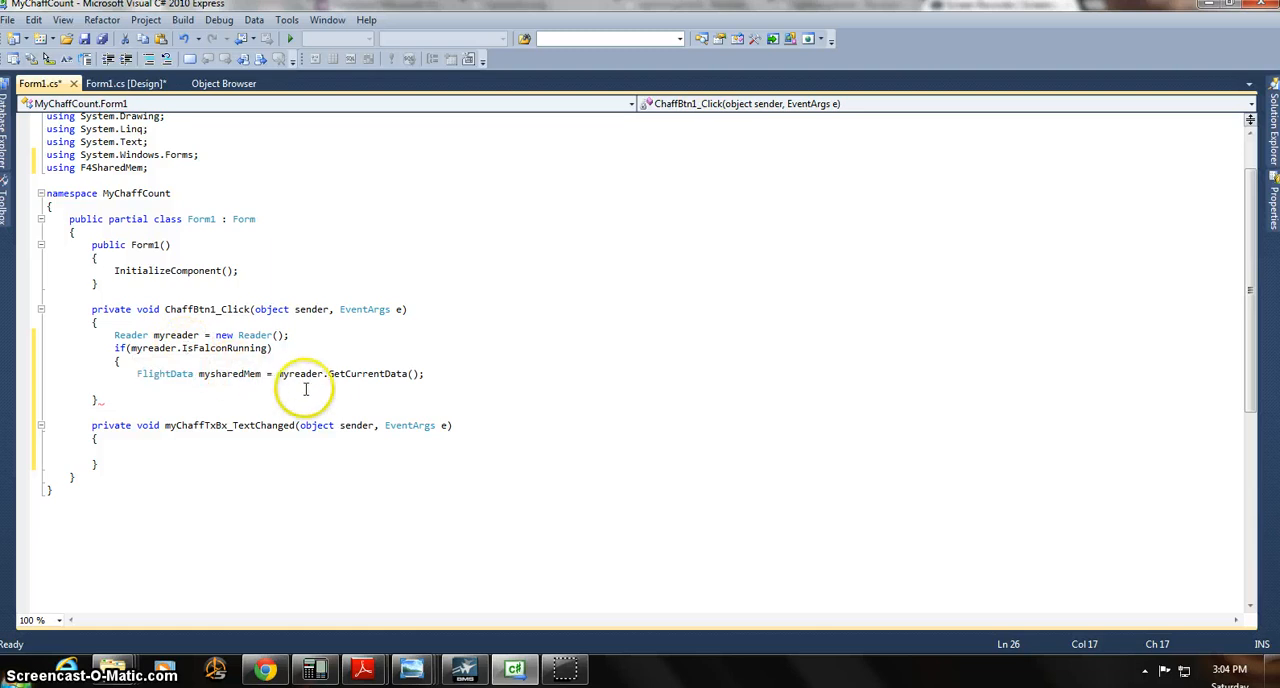
{"action": "mouse_move", "coordinate": [352, 386]}
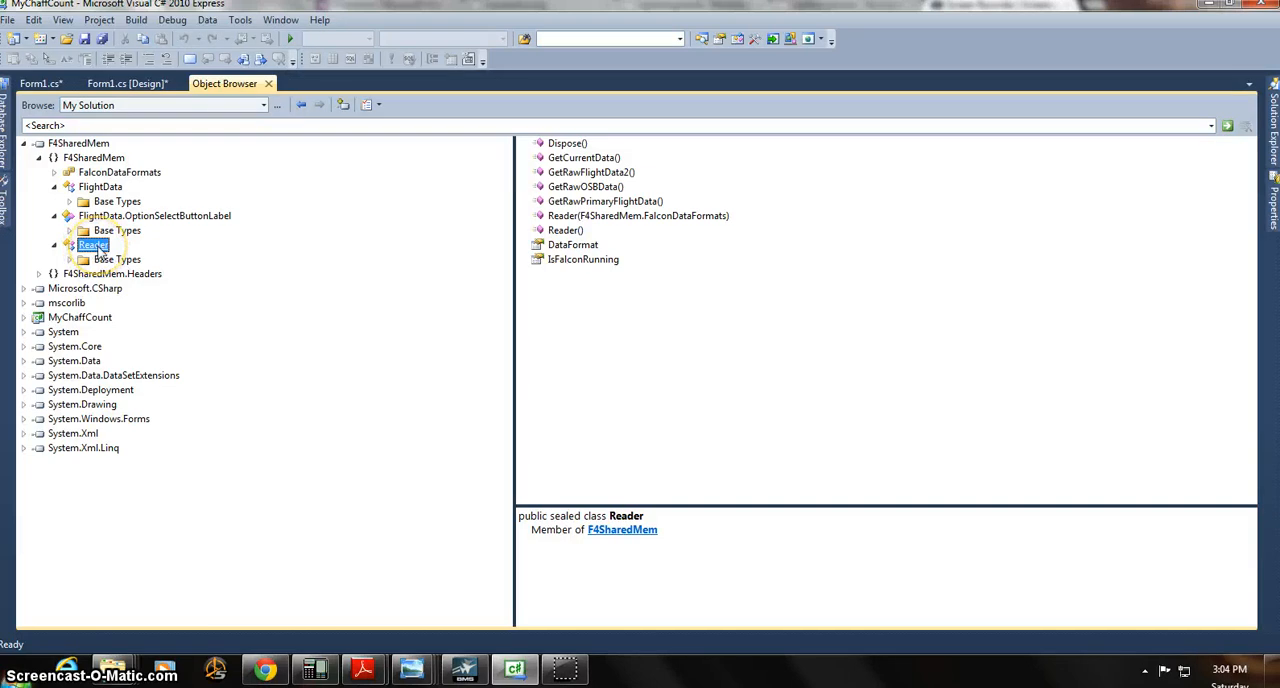
{"action": "mouse_move", "coordinate": [590, 172]}
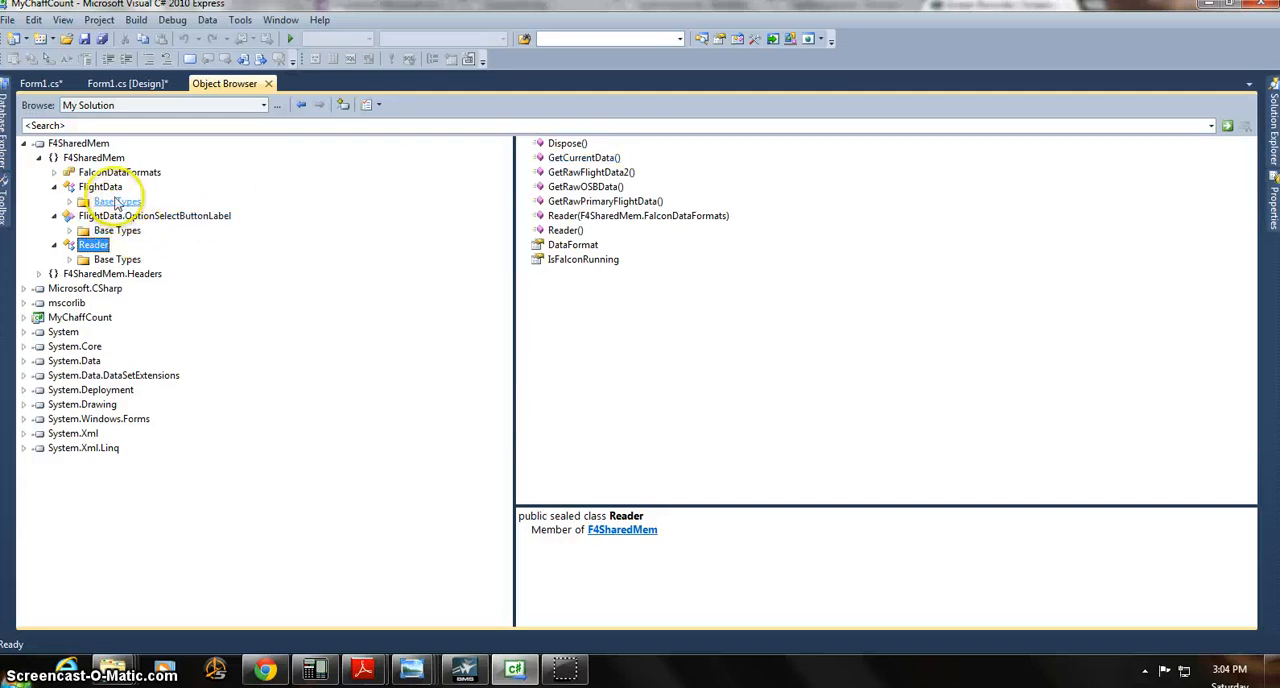
{"action": "mouse_move", "coordinate": [116, 200]}
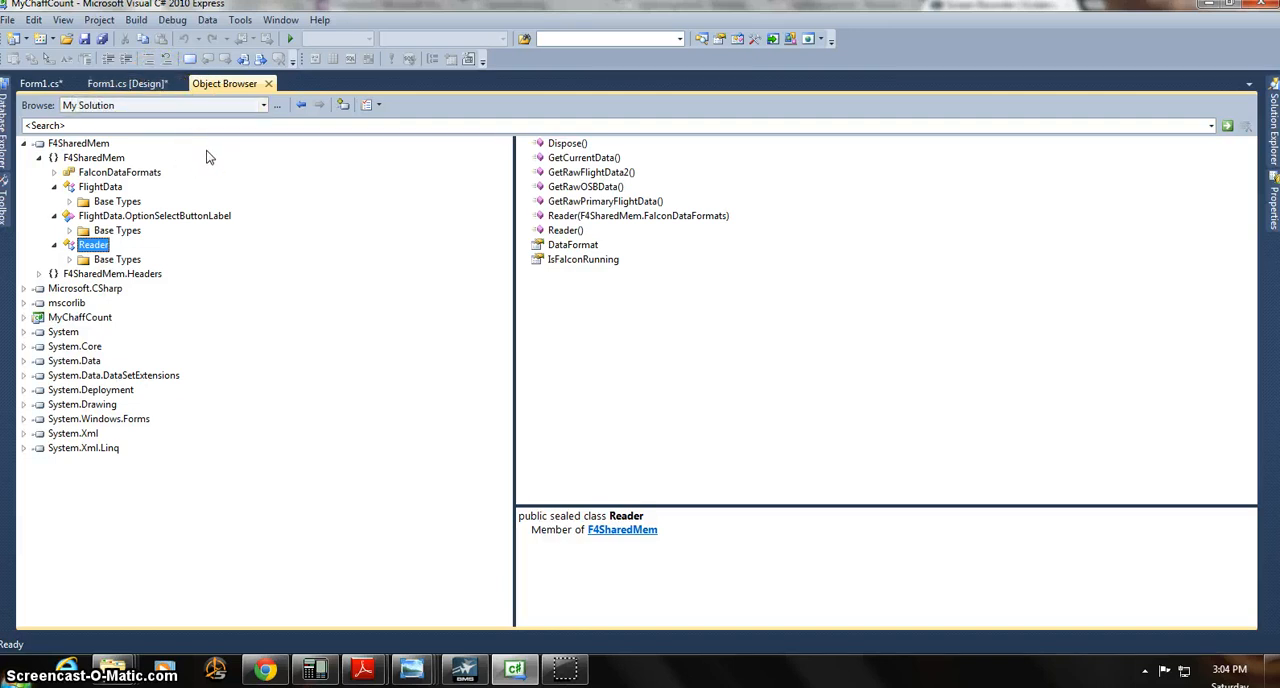
{"action": "left_click", "coordinate": [40, 84]}
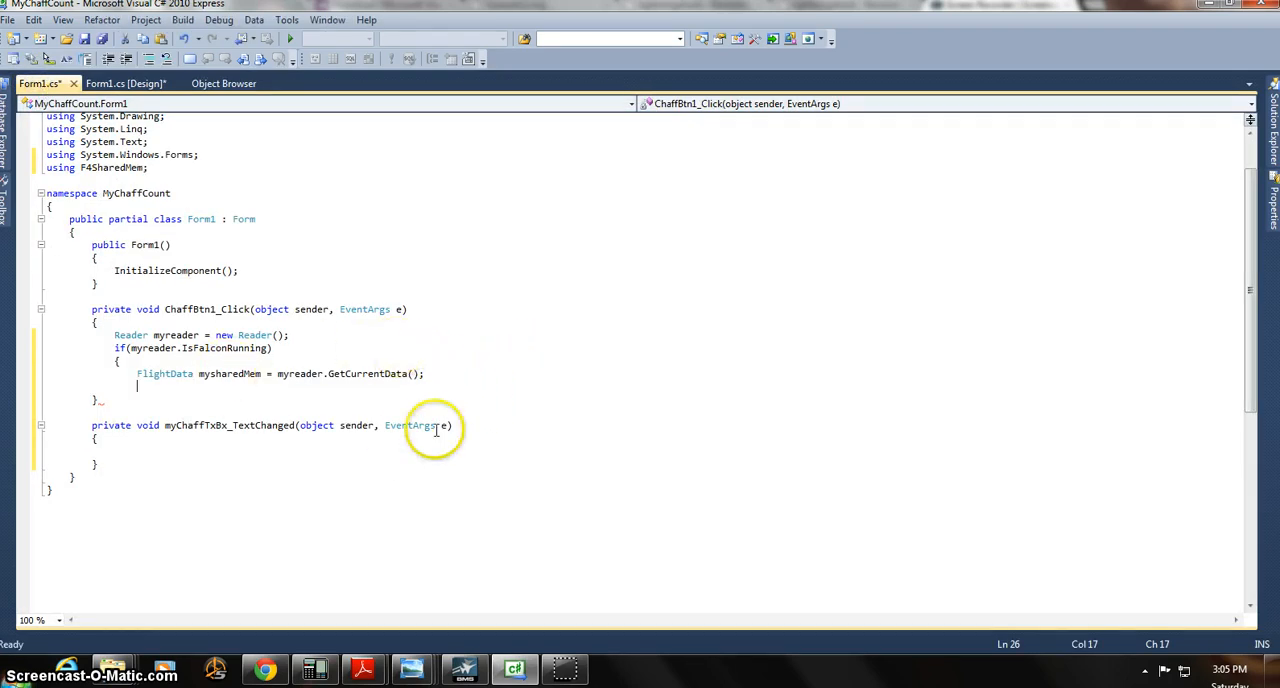
{"action": "mouse_move", "coordinate": [484, 418]}
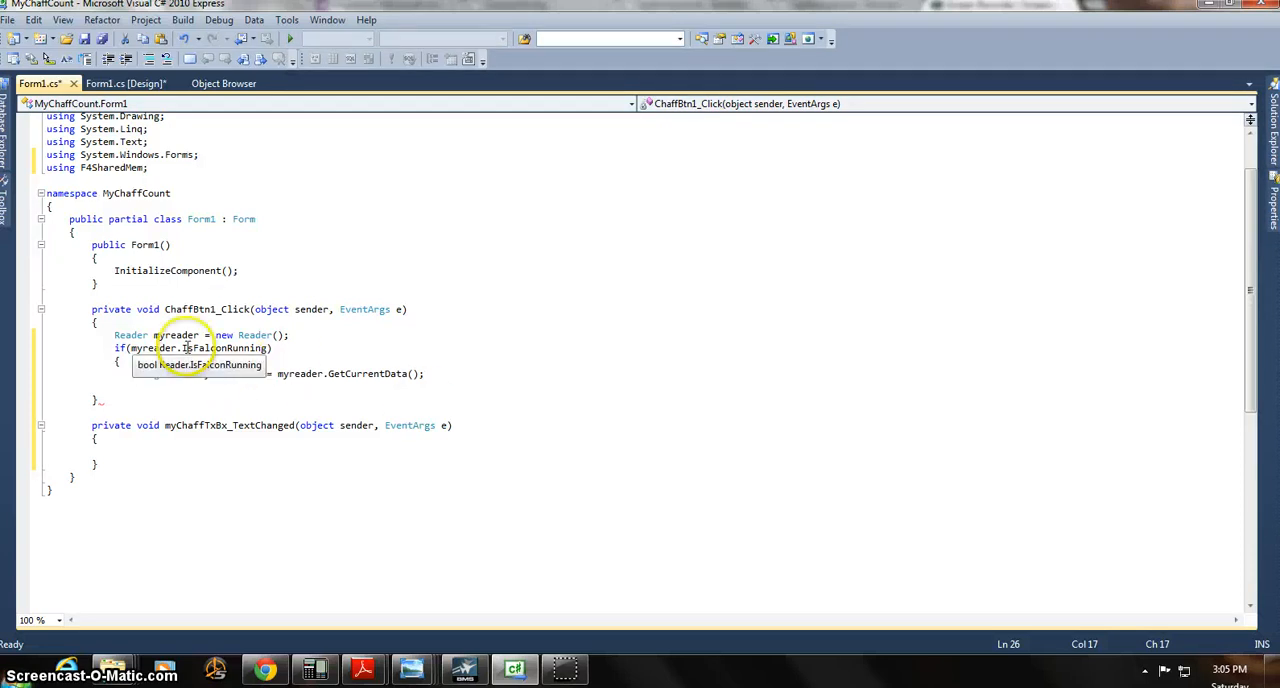
{"action": "mouse_move", "coordinate": [204, 348]}
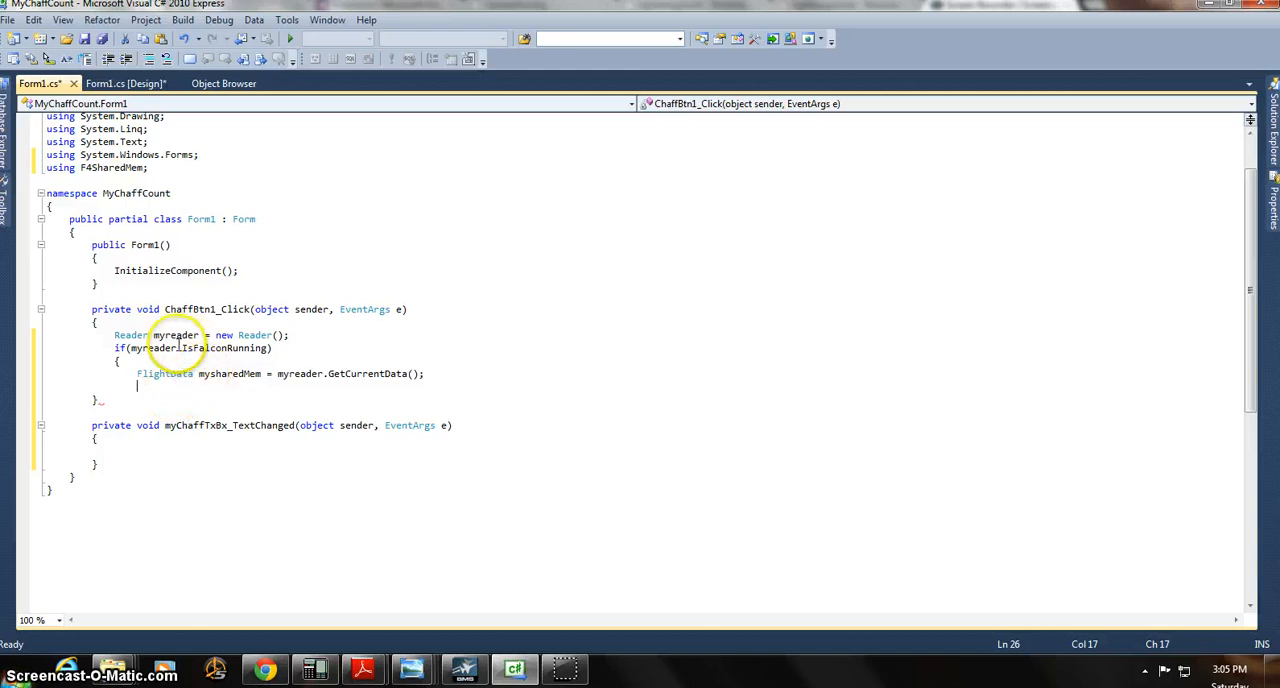
{"action": "mouse_move", "coordinate": [210, 394]}
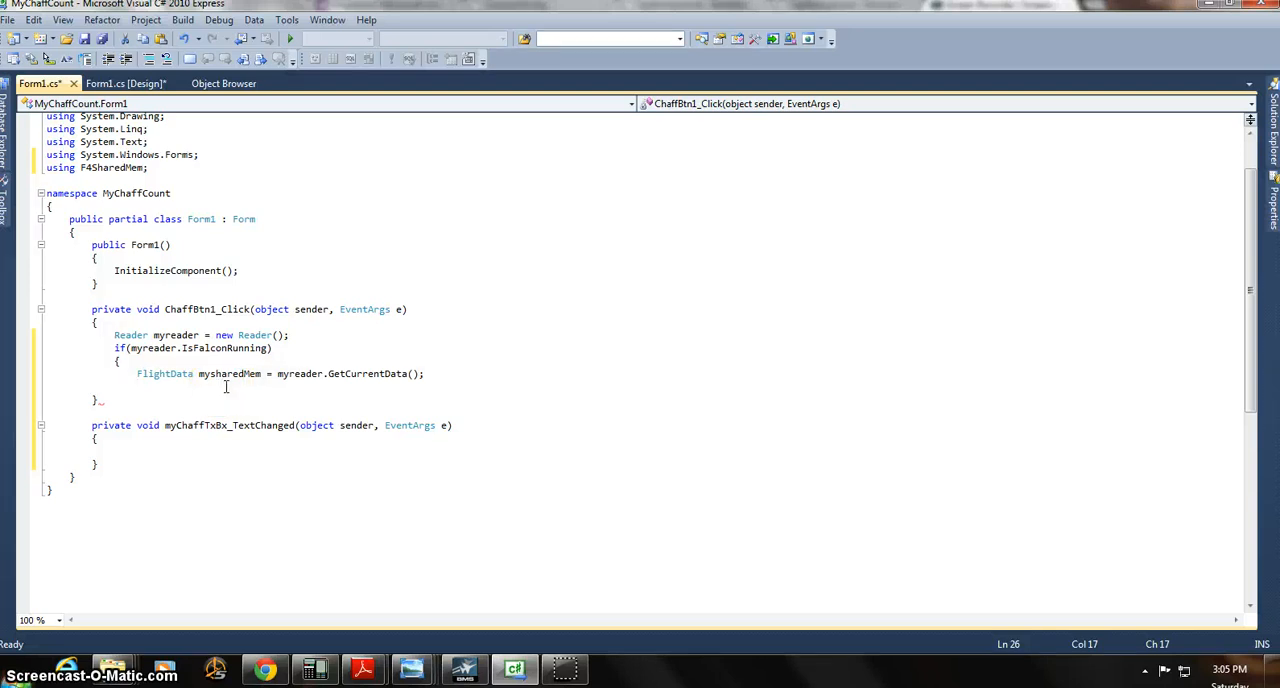
Add a blank line below the GetCurrentData assignment inside the if block
{"action": "left_click", "coordinate": [428, 374]}
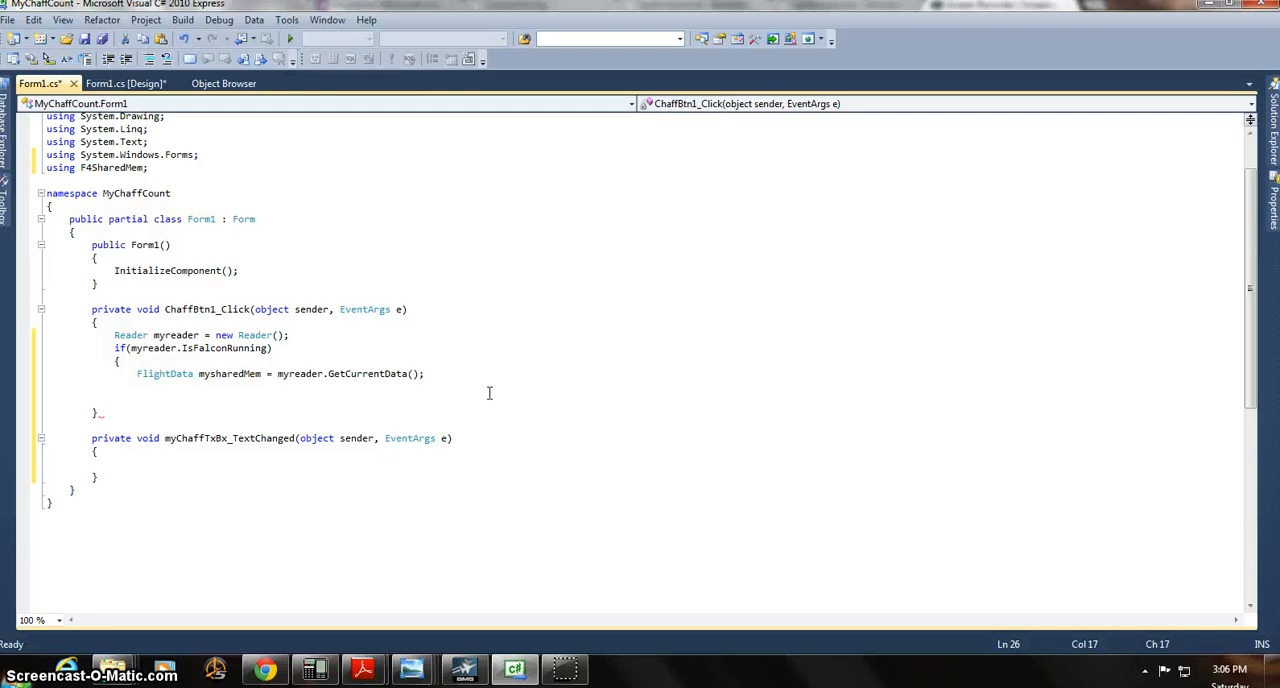
{"action": "left_click", "coordinate": [136, 388]}
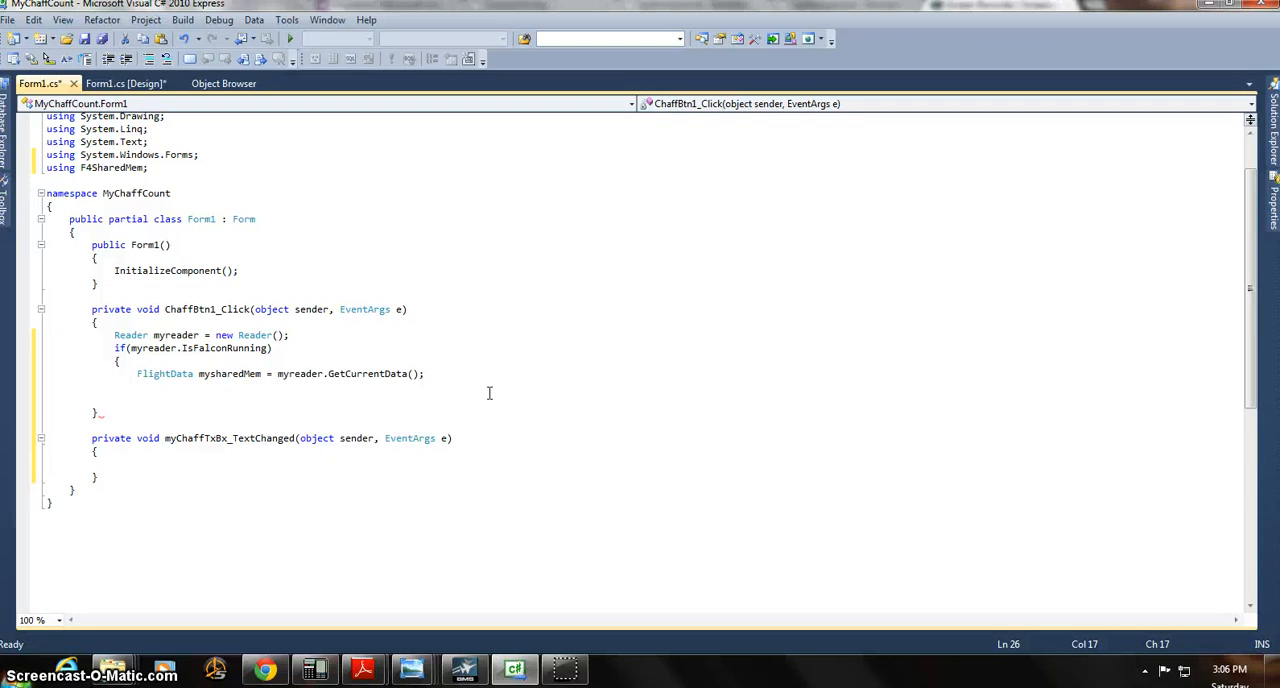
{"action": "left_click", "coordinate": [140, 388]}
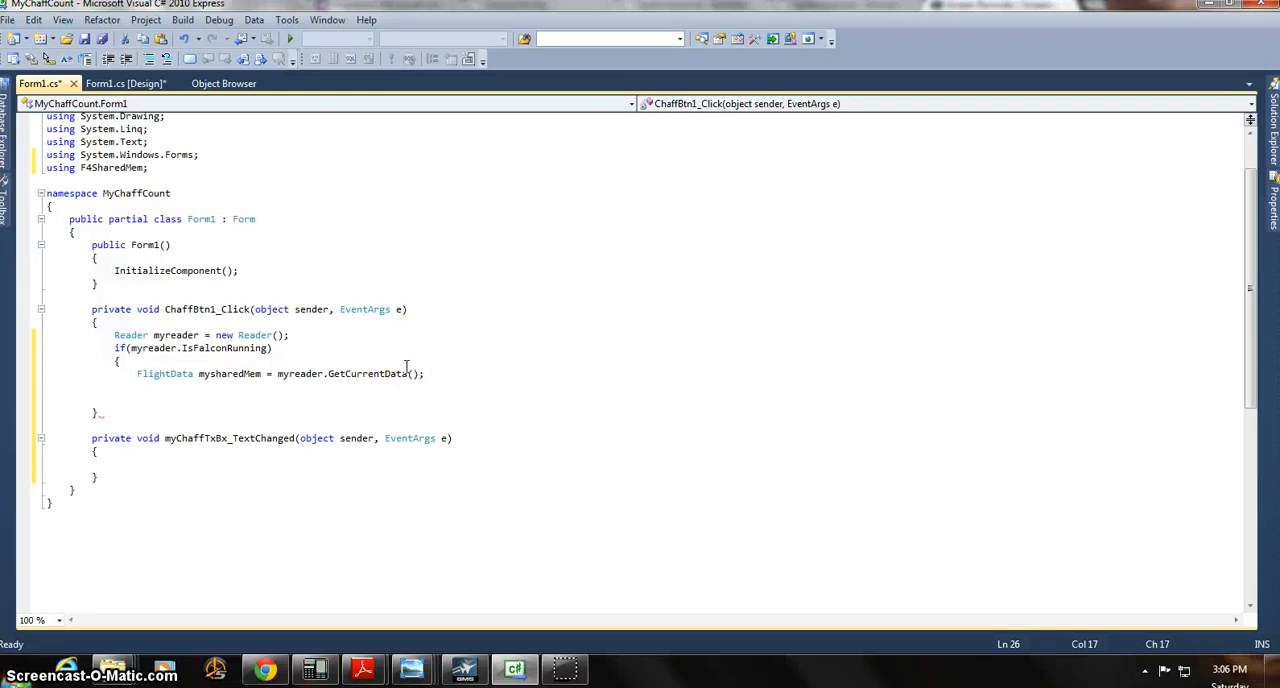
{"action": "left_click", "coordinate": [136, 388]}
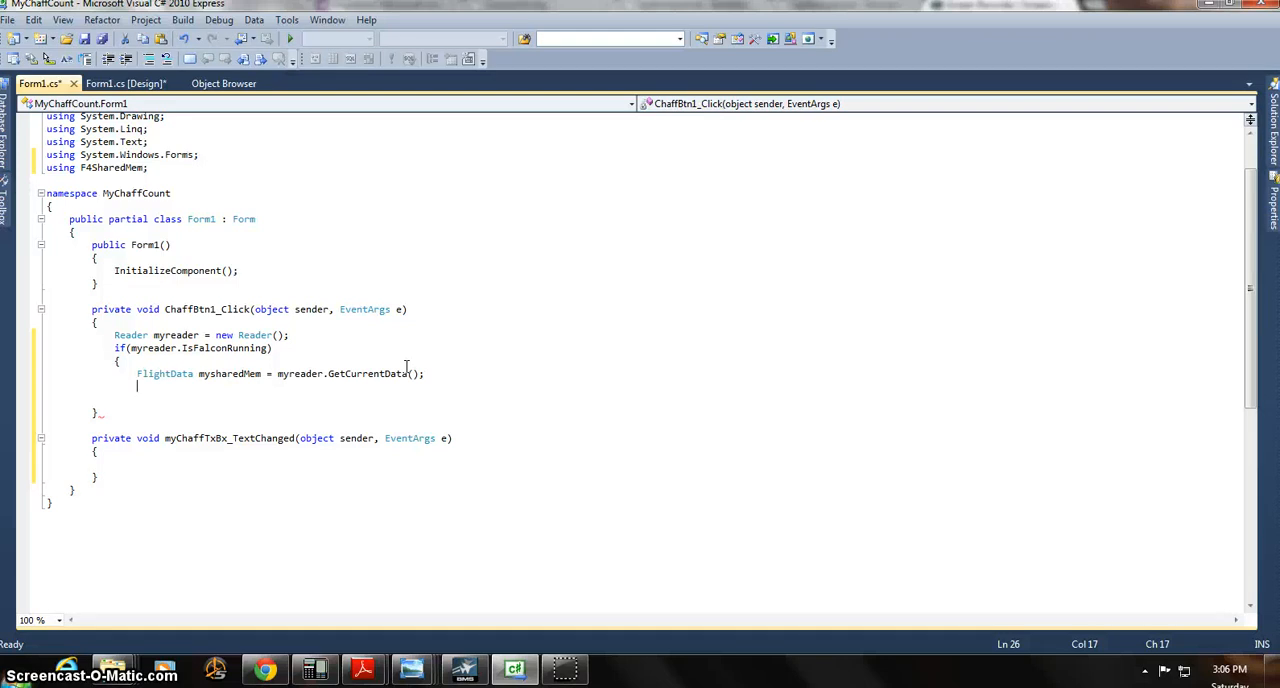